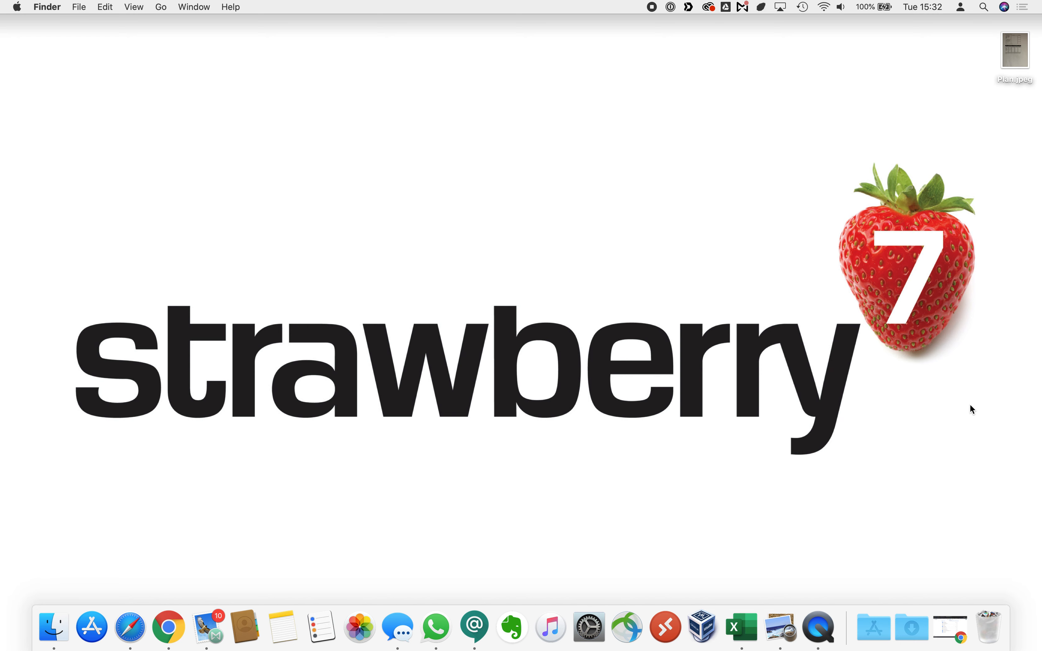
mouse_move(960, 411)
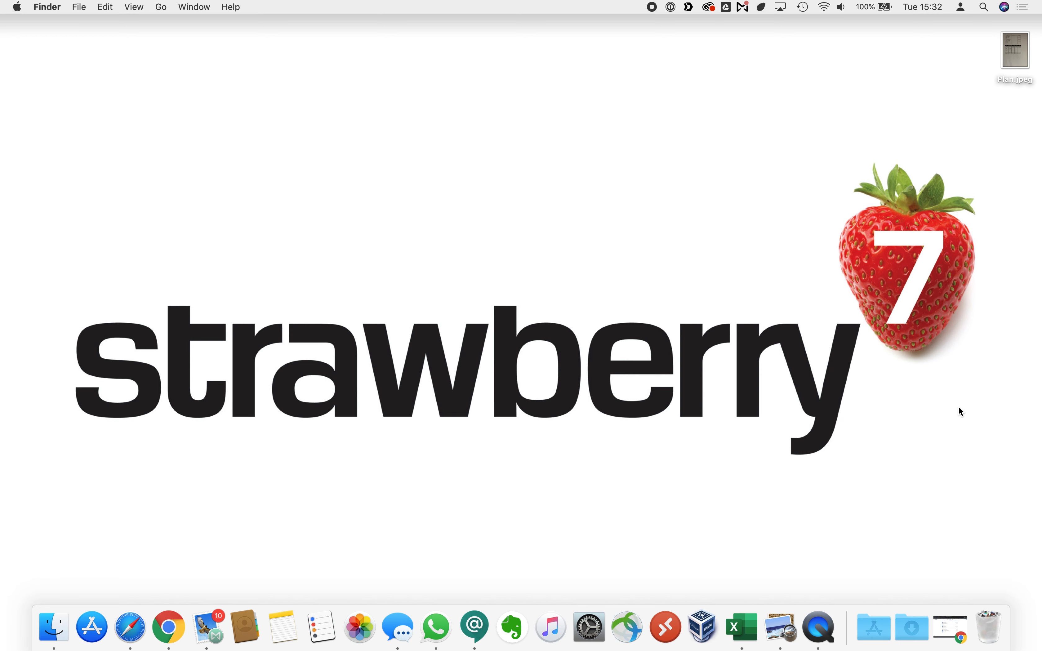
mouse_move(984, 417)
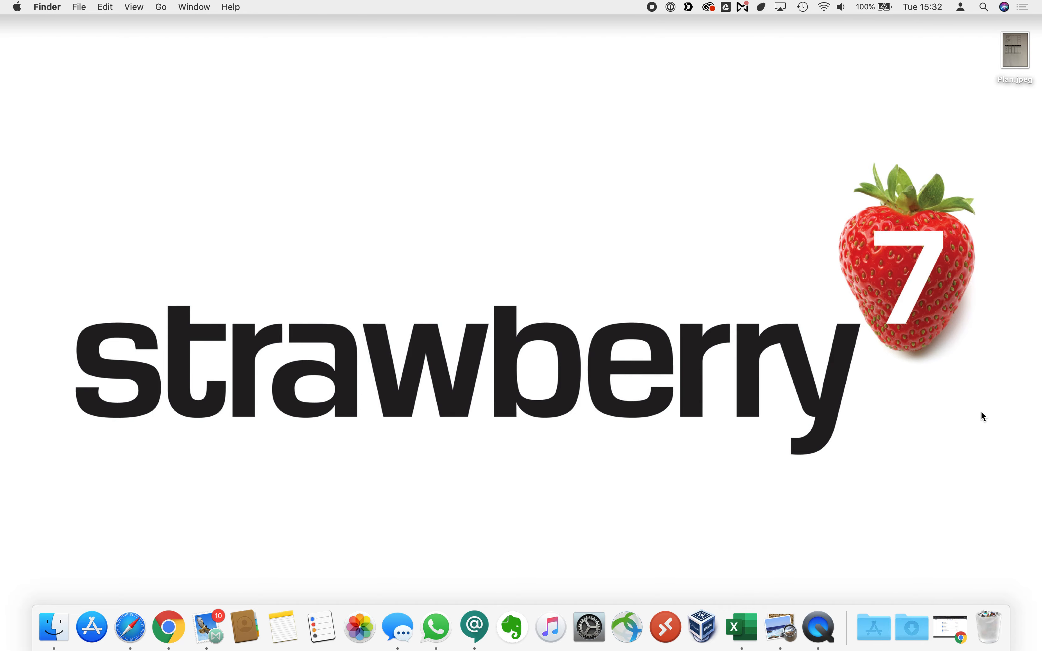
mouse_move(952, 628)
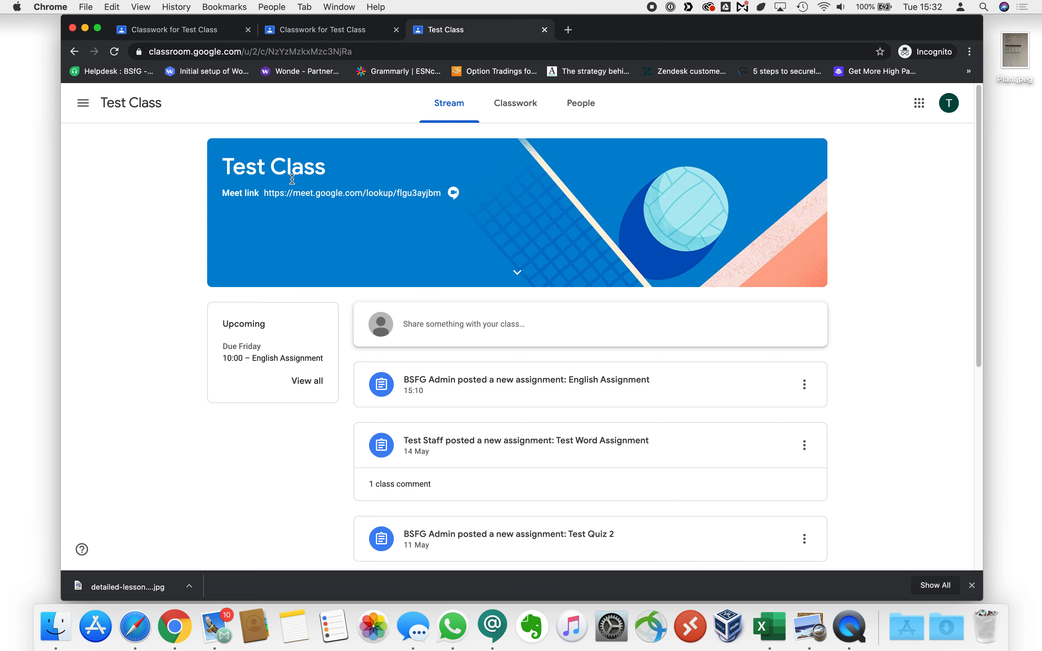
mouse_move(515, 103)
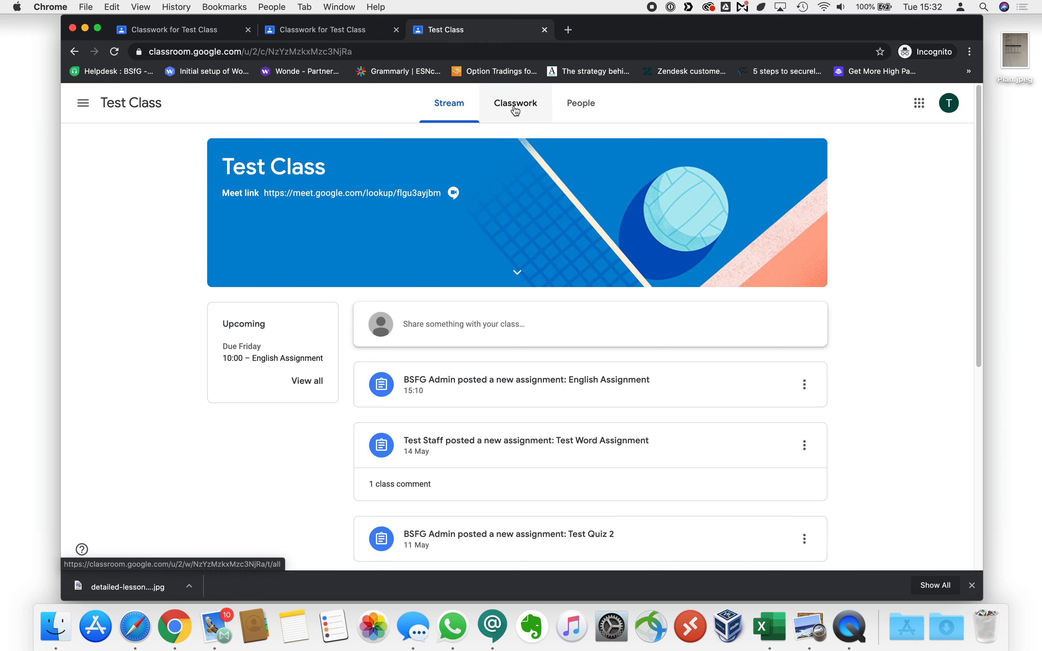
Step: From Classwork, view the English Assignment and open its ENGLISH Phase 4 Checklist Y9 doc
click(516, 103)
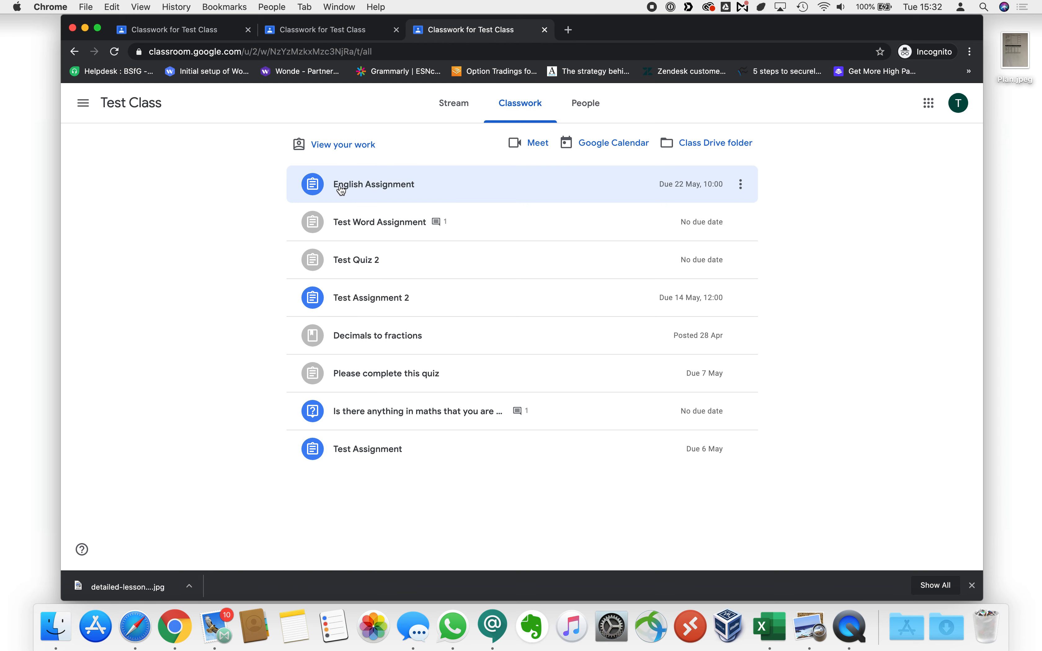
mouse_move(386, 192)
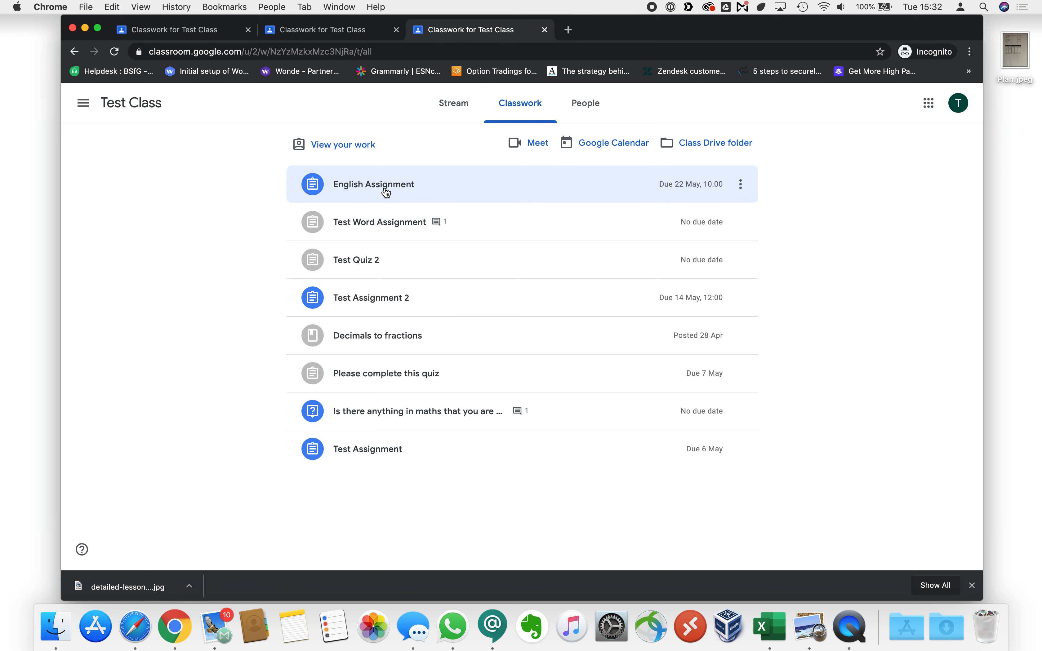
click(374, 185)
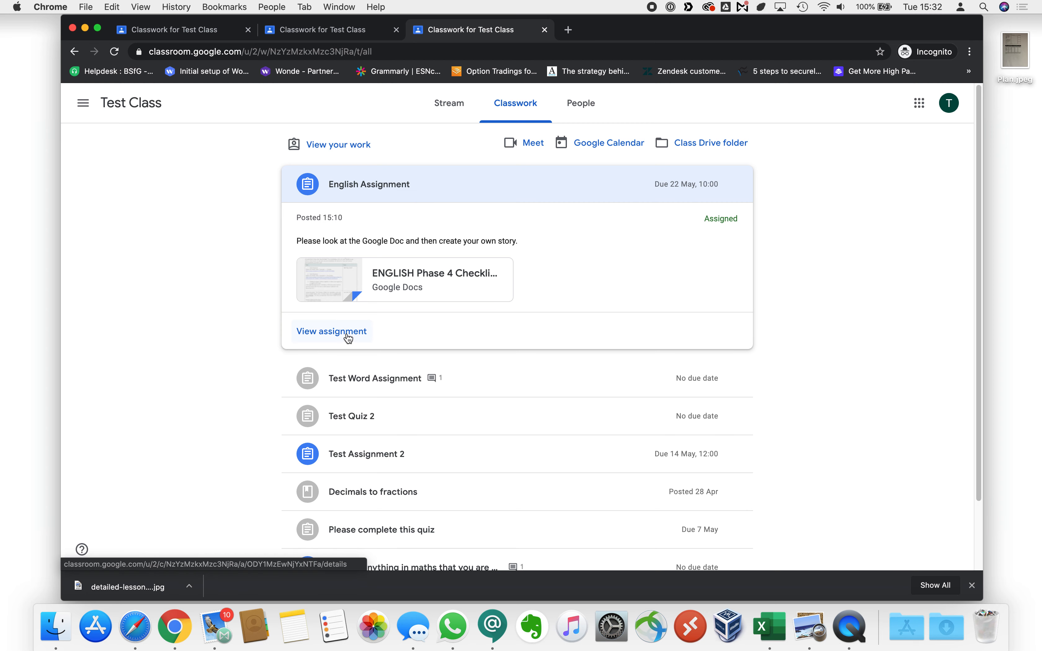
click(331, 331)
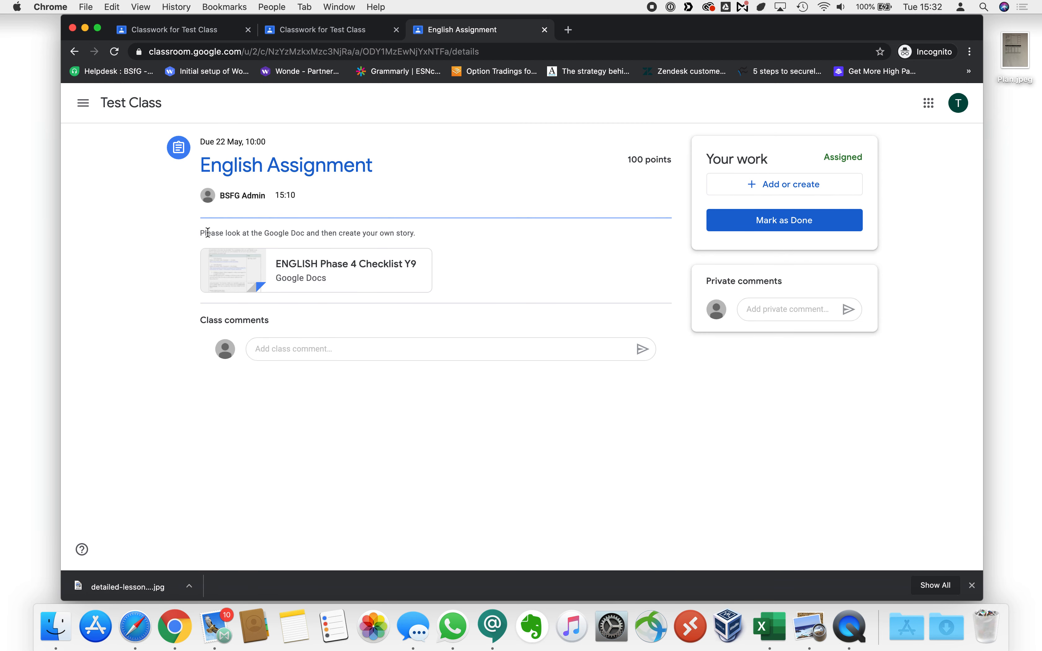
mouse_move(342, 236)
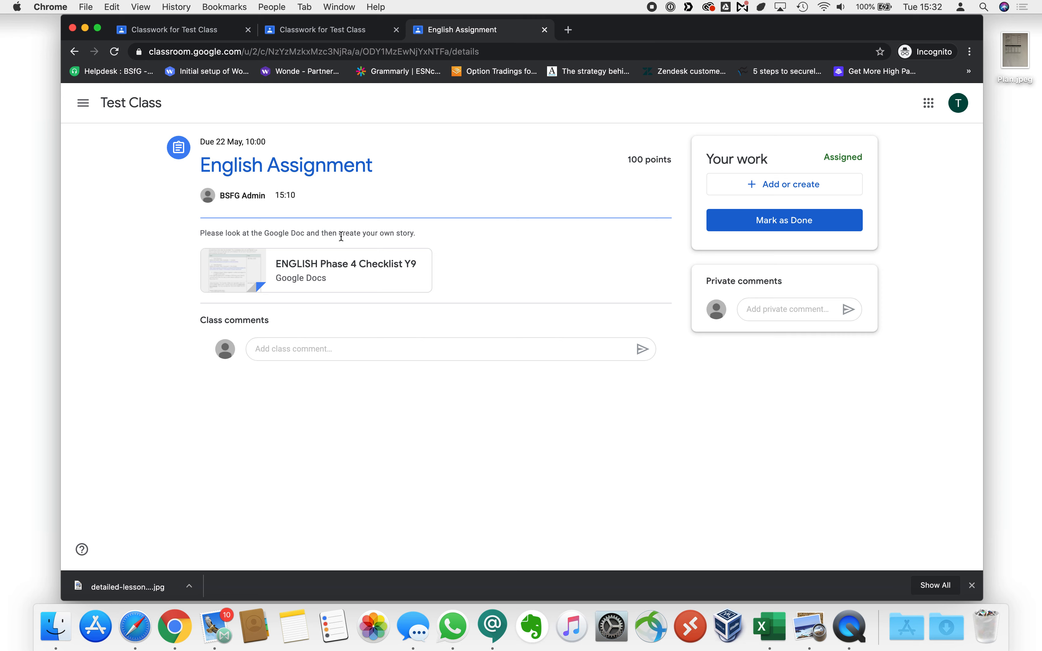
mouse_move(346, 264)
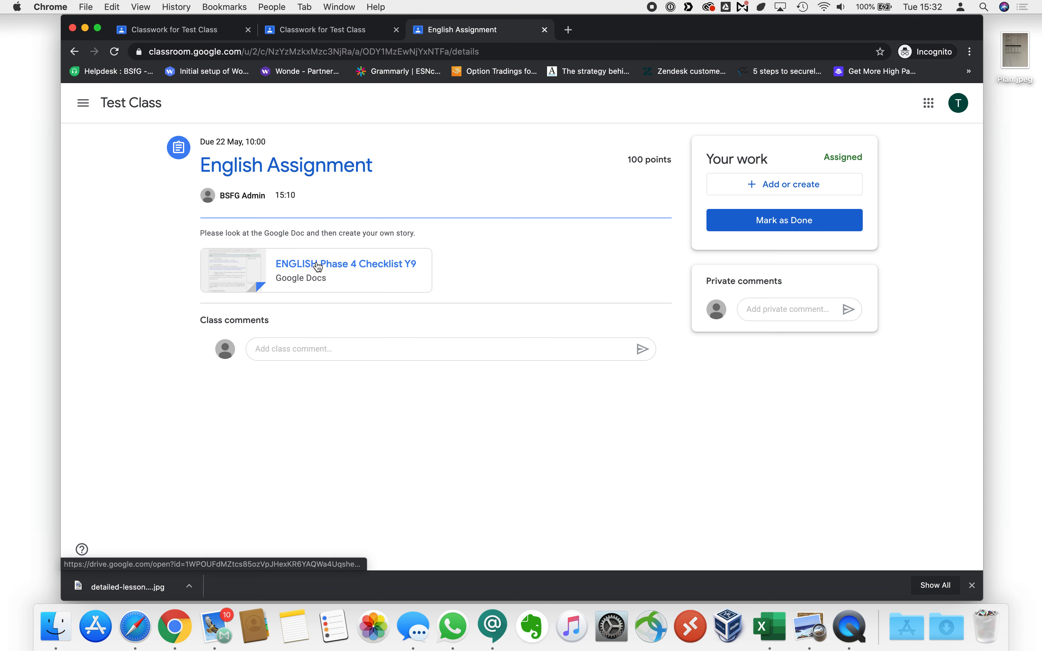
mouse_move(313, 271)
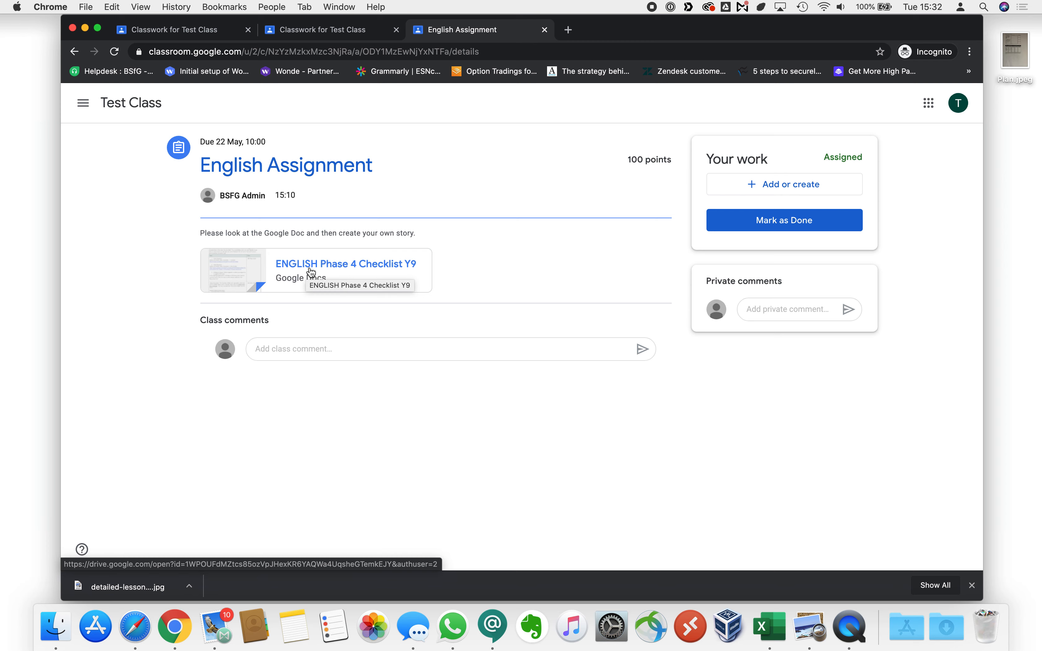
click(346, 263)
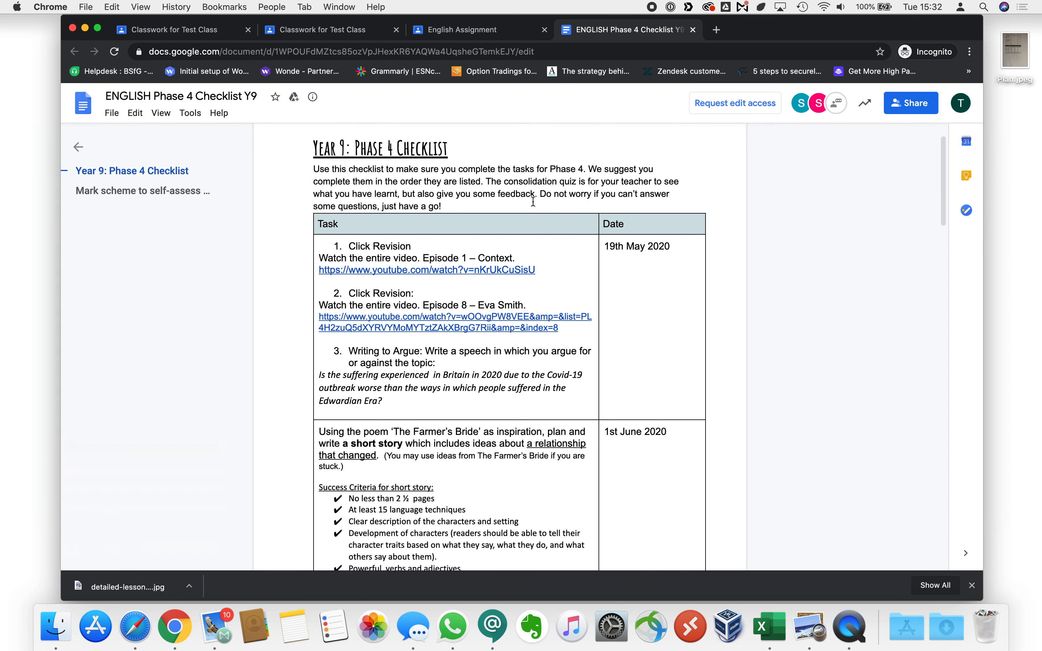
scroll(down, 3)
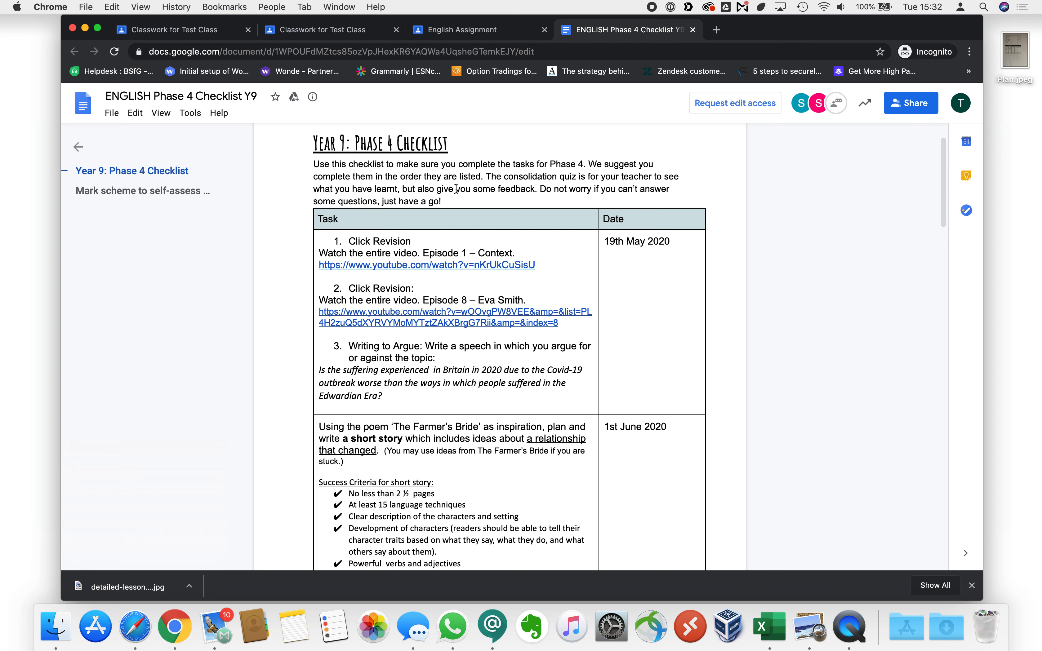
scroll(down, 3)
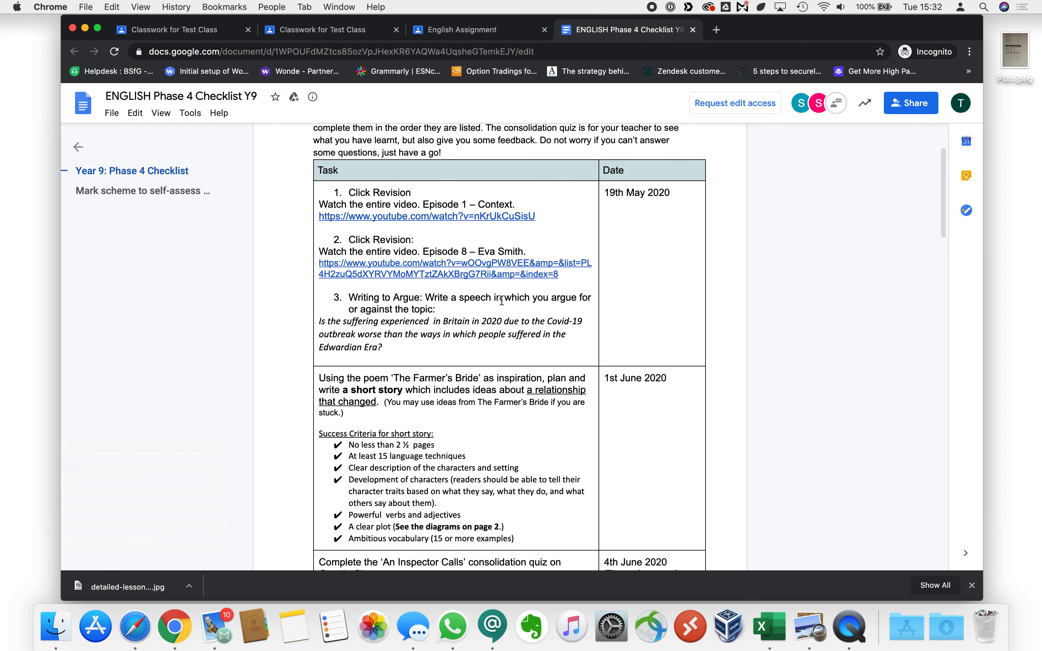
scroll(down, 3)
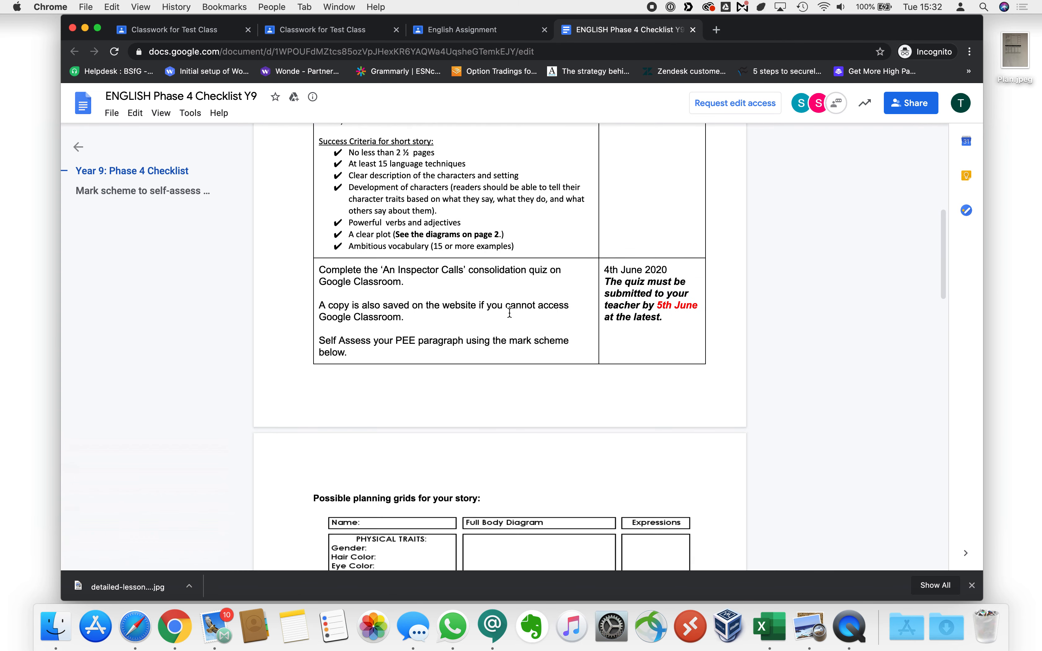
scroll(down, 3)
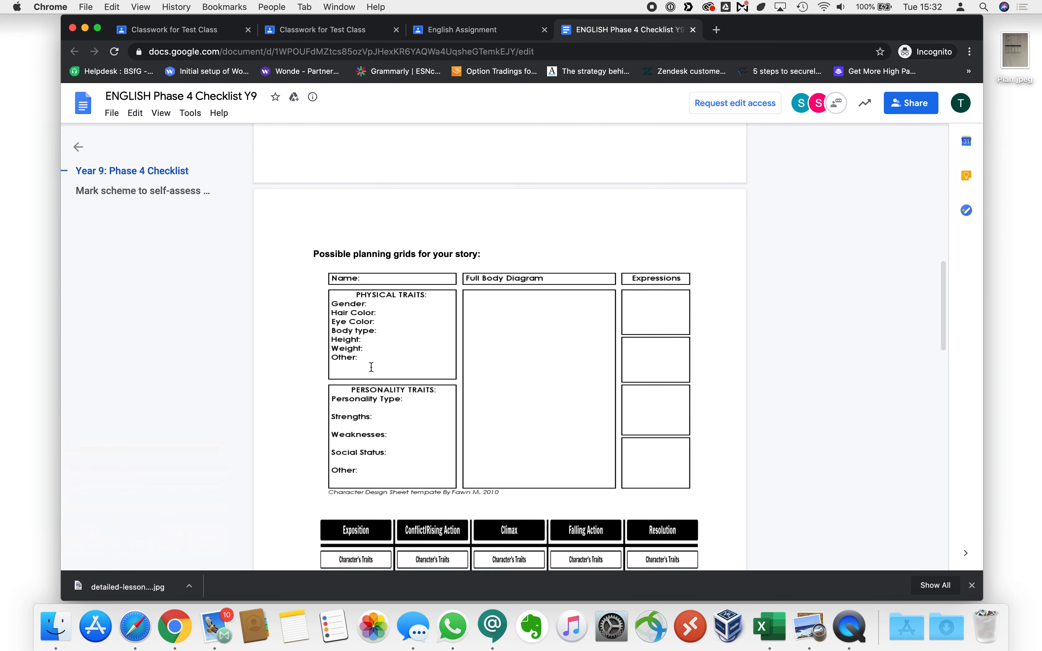
scroll(down, 3)
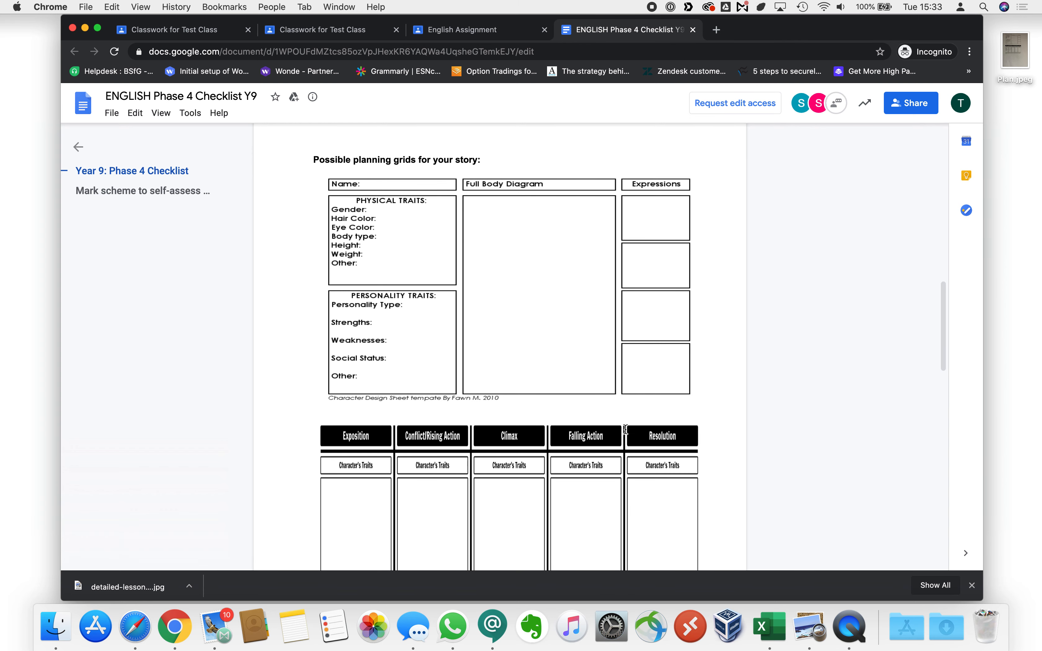
scroll(down, 3)
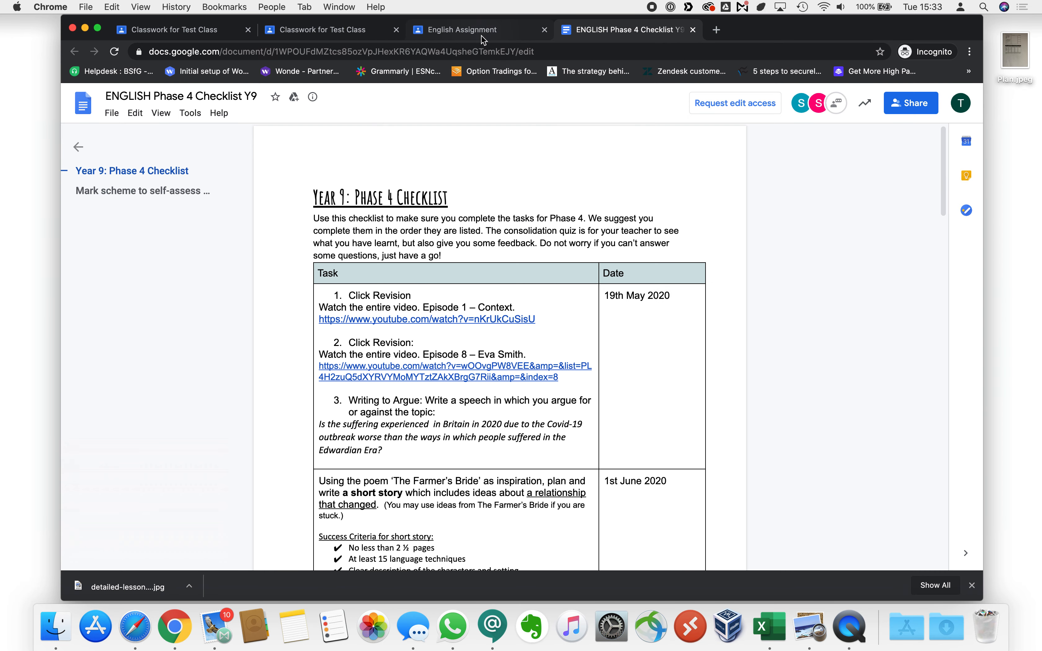
Step: Under Your work on the English Assignment, add a new Google Docs file
click(464, 29)
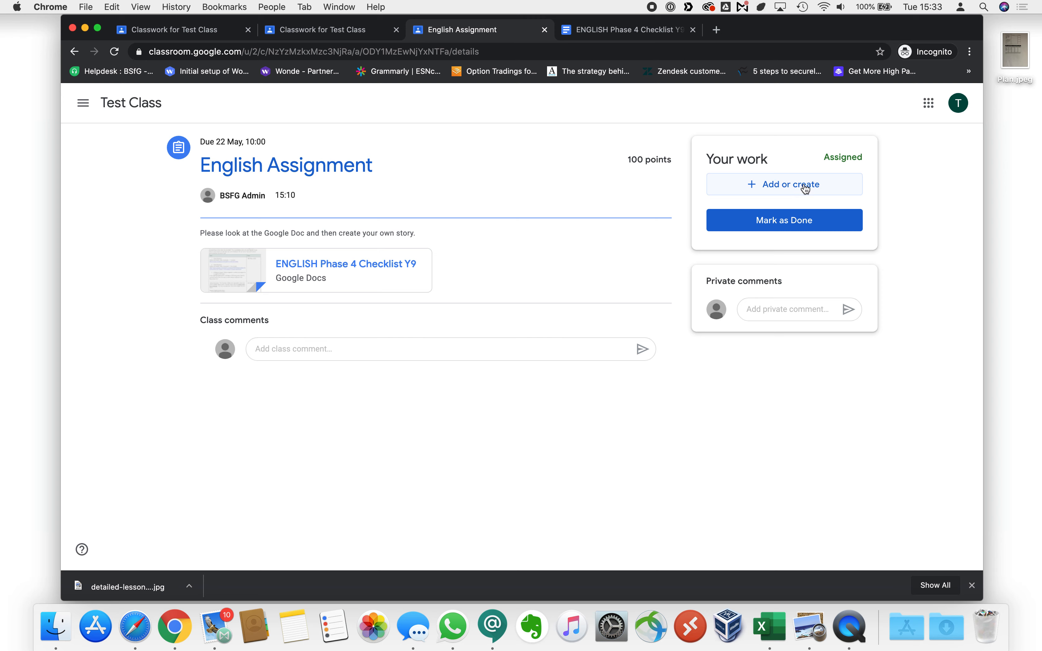
click(784, 184)
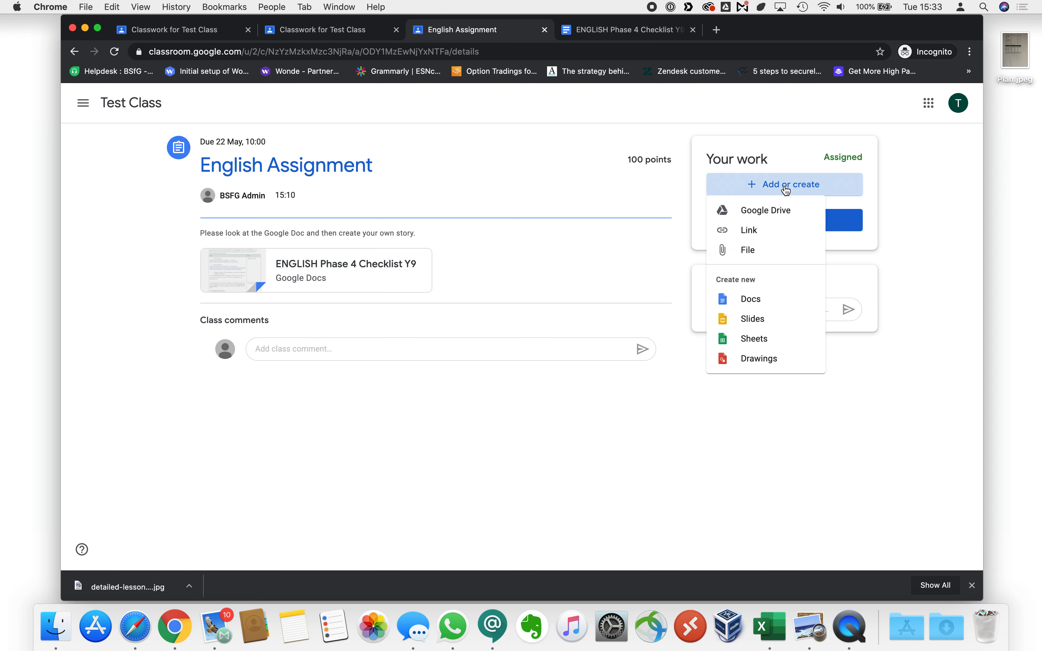
mouse_move(751, 299)
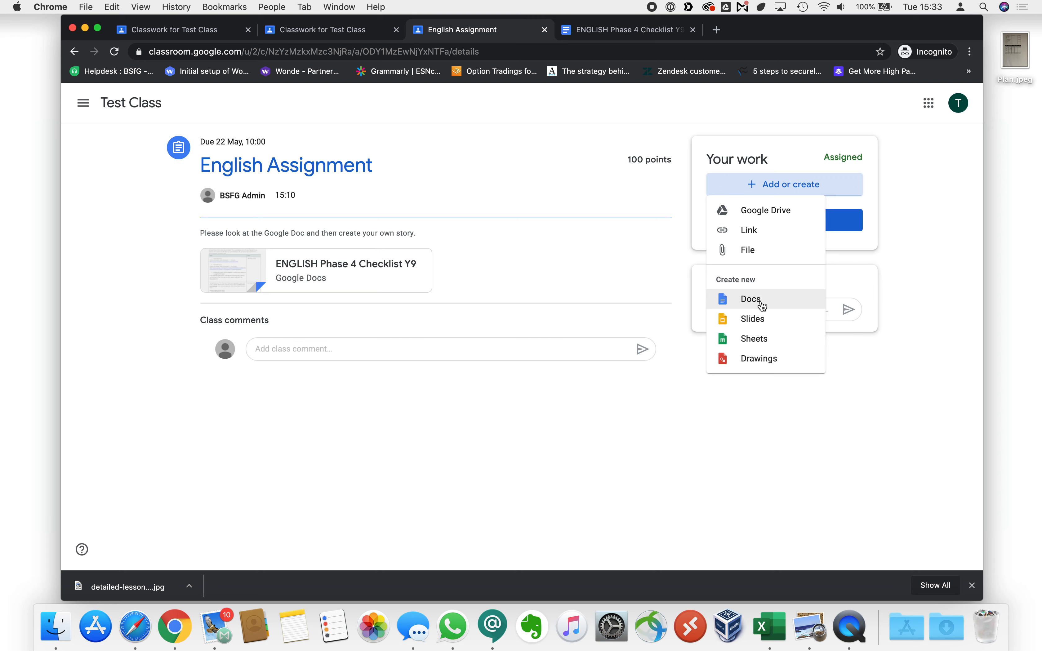
click(751, 299)
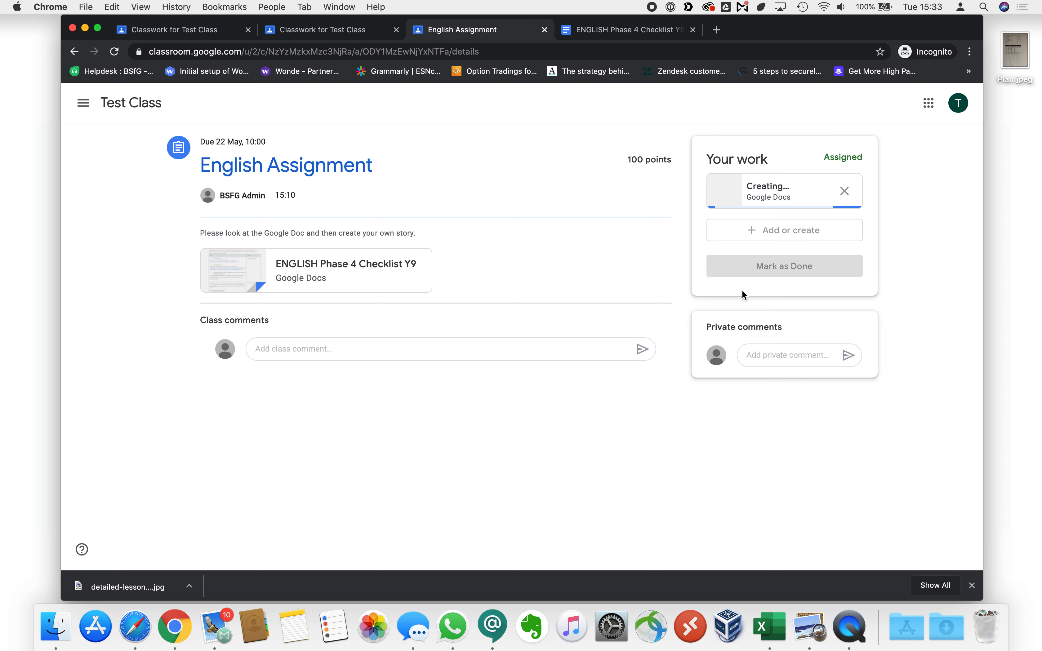
mouse_move(741, 297)
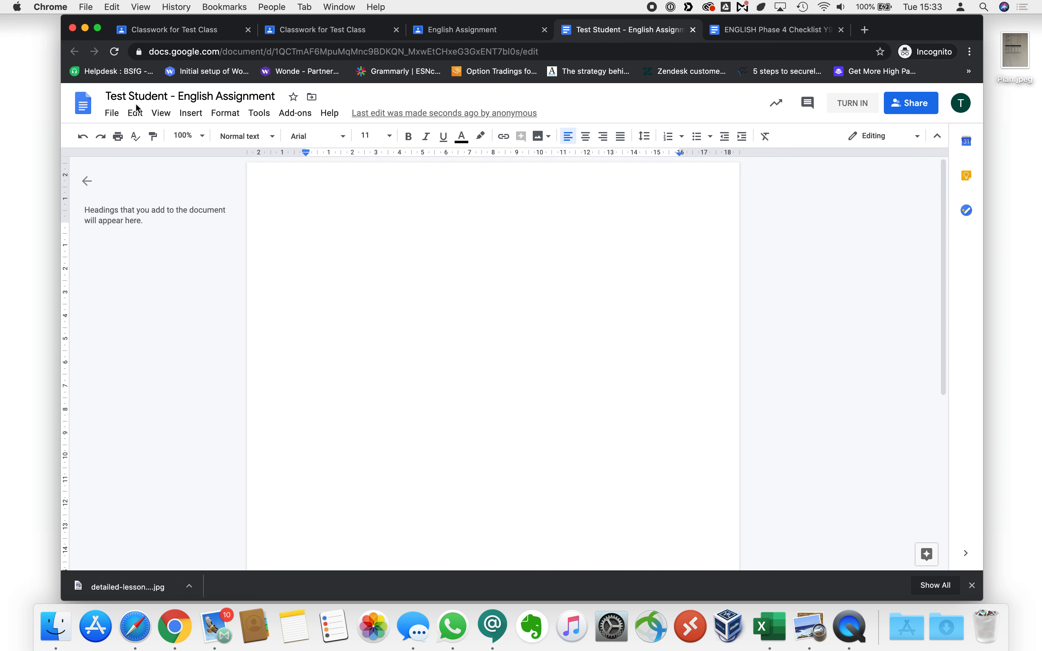
Step: Return to the checklist document and scroll to its story planning grids
click(189, 95)
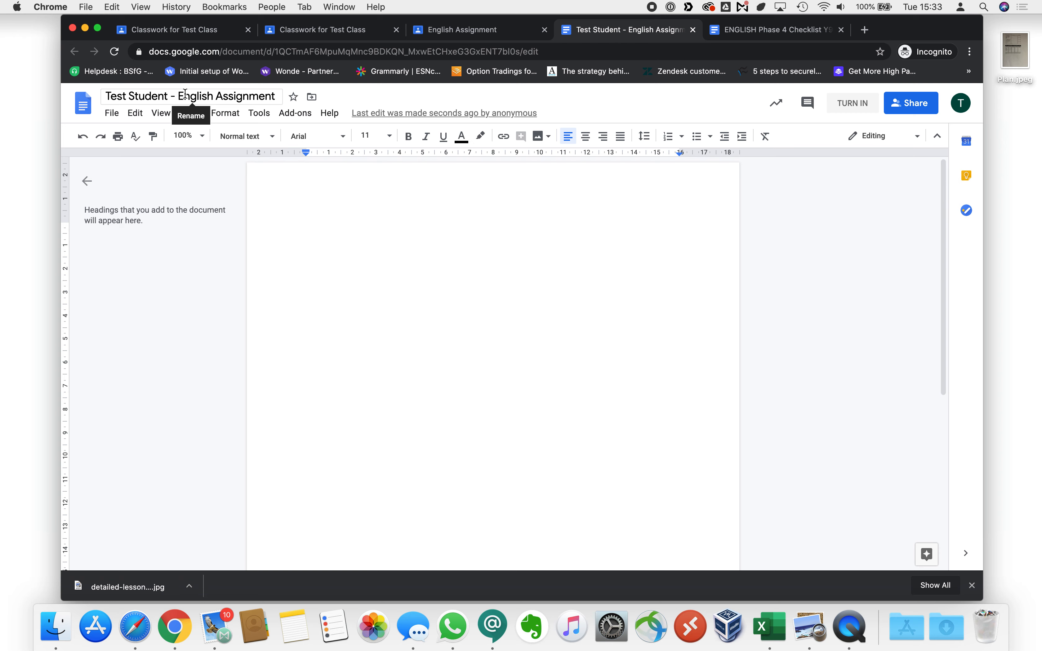
mouse_move(189, 95)
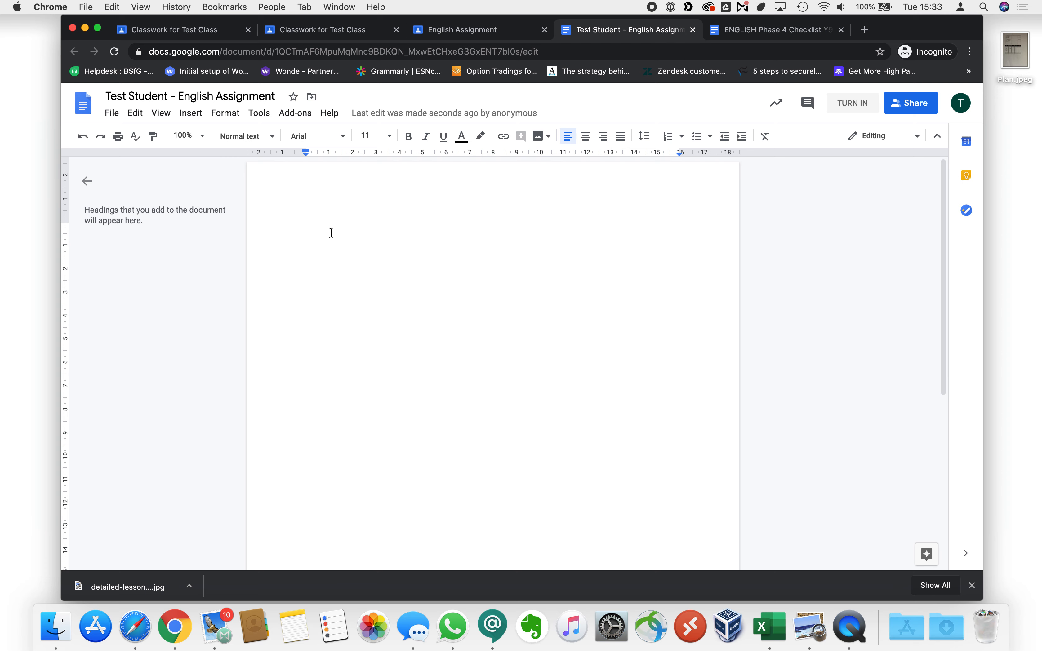
mouse_move(744, 44)
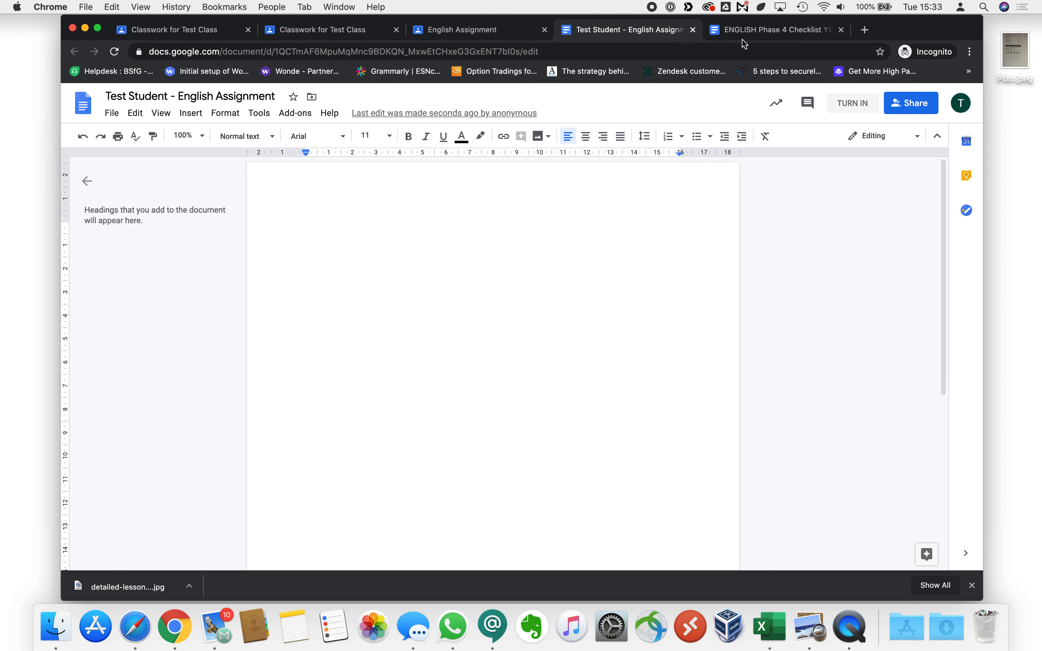
click(771, 29)
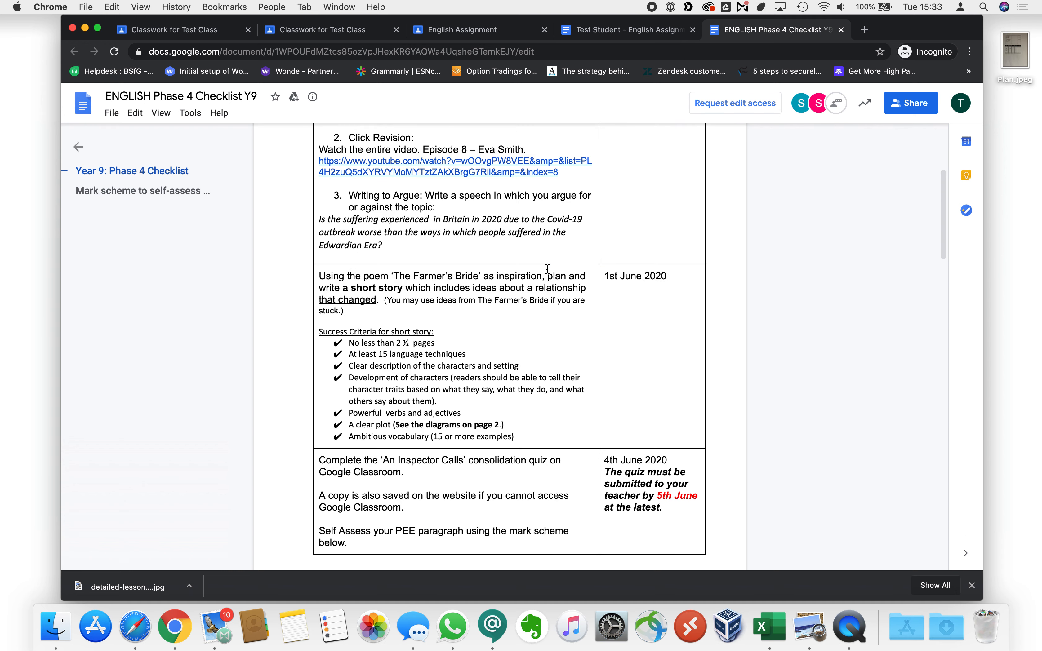
scroll(down, 3)
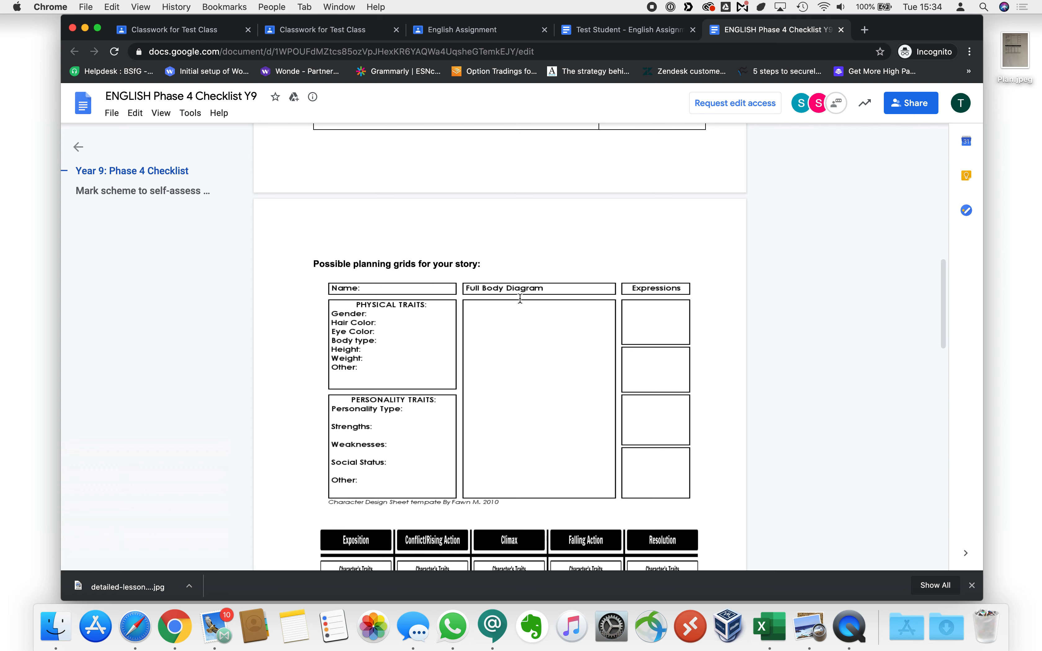
mouse_move(538, 376)
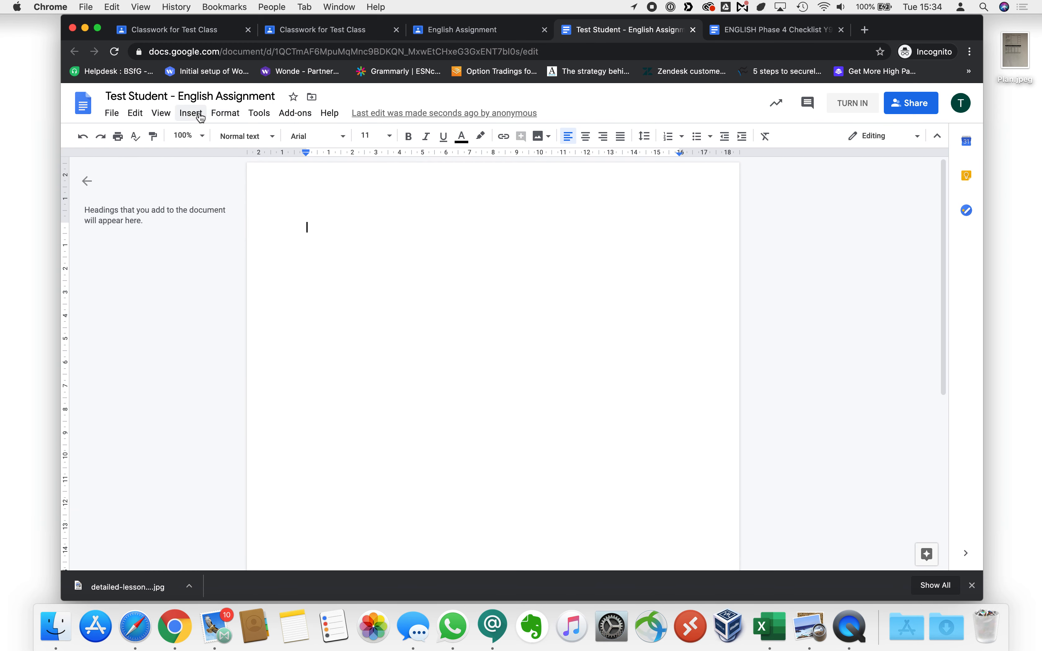
Step: Insert a 2x2 table and fill Name: Sarah, checking the checklist's planning grid
click(190, 112)
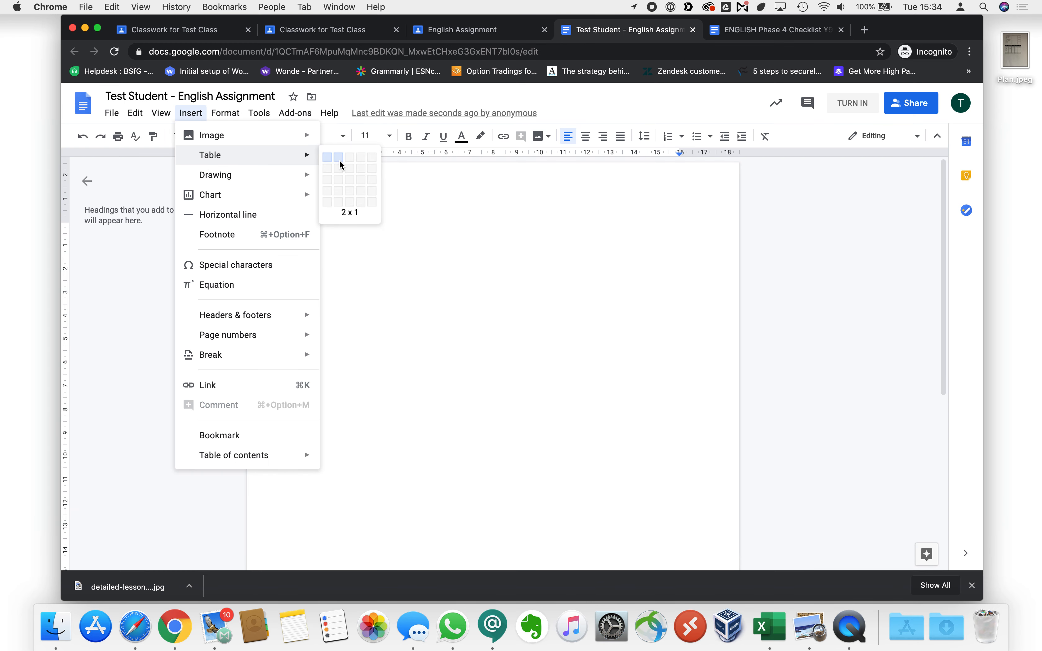
mouse_move(338, 175)
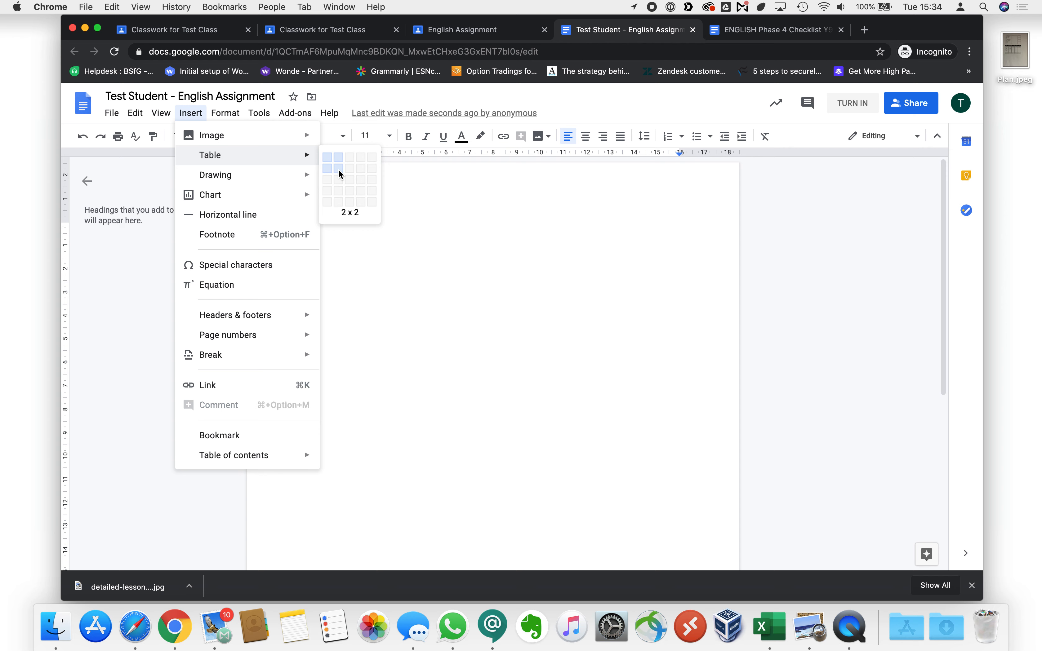
click(338, 174)
text(Name:)
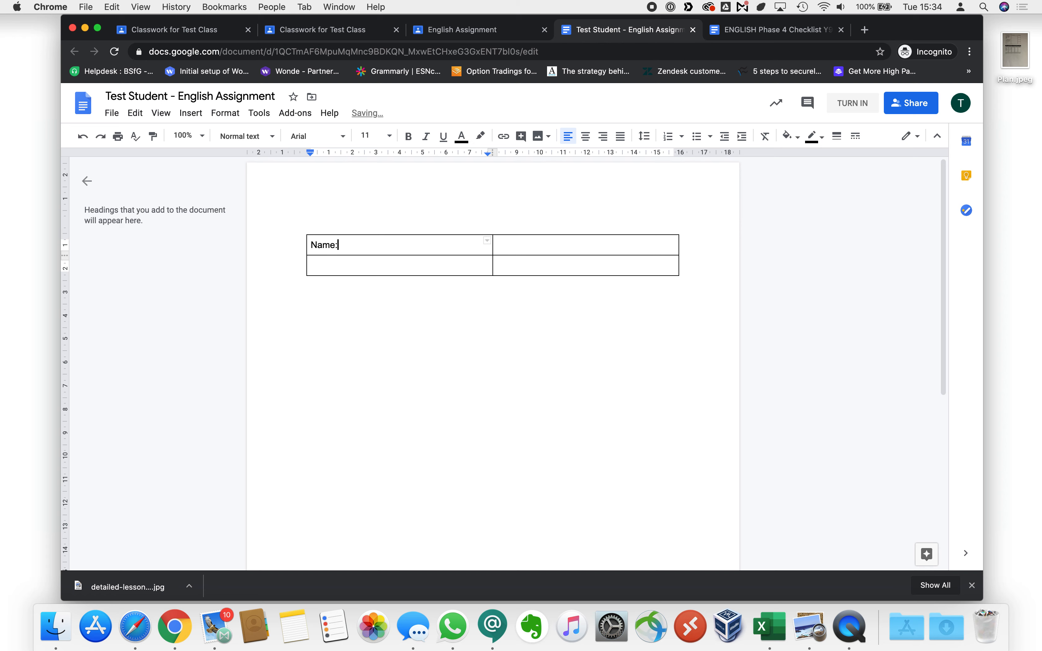
click(586, 245)
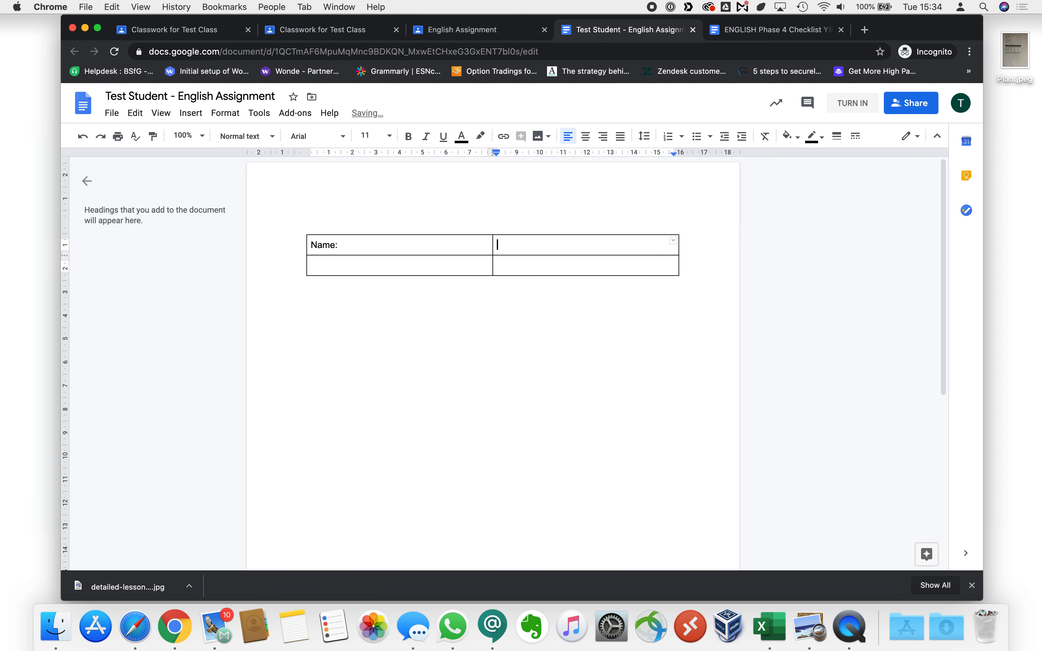
text(Sarah)
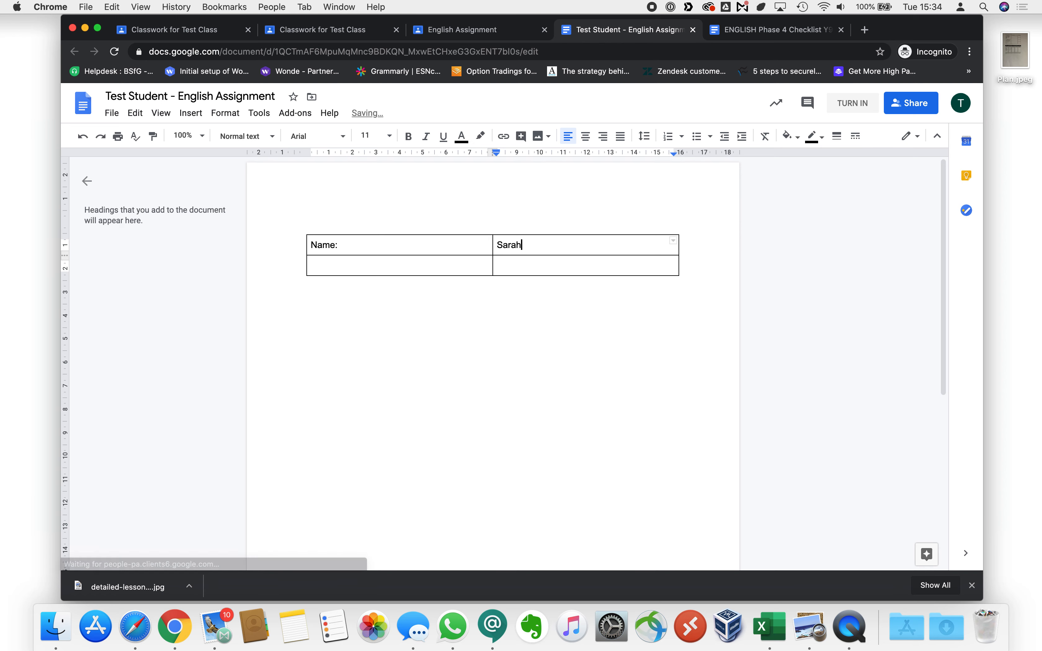
Step: Add table rows Gender: Female and Hair Colour: Brown to the assignment document
click(399, 266)
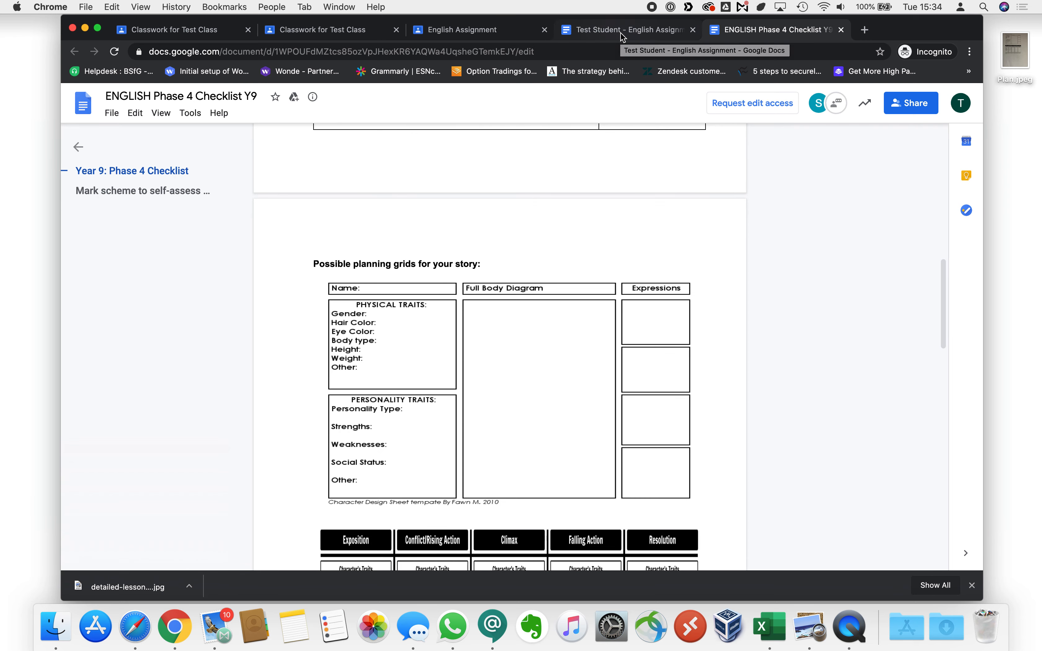
click(624, 29)
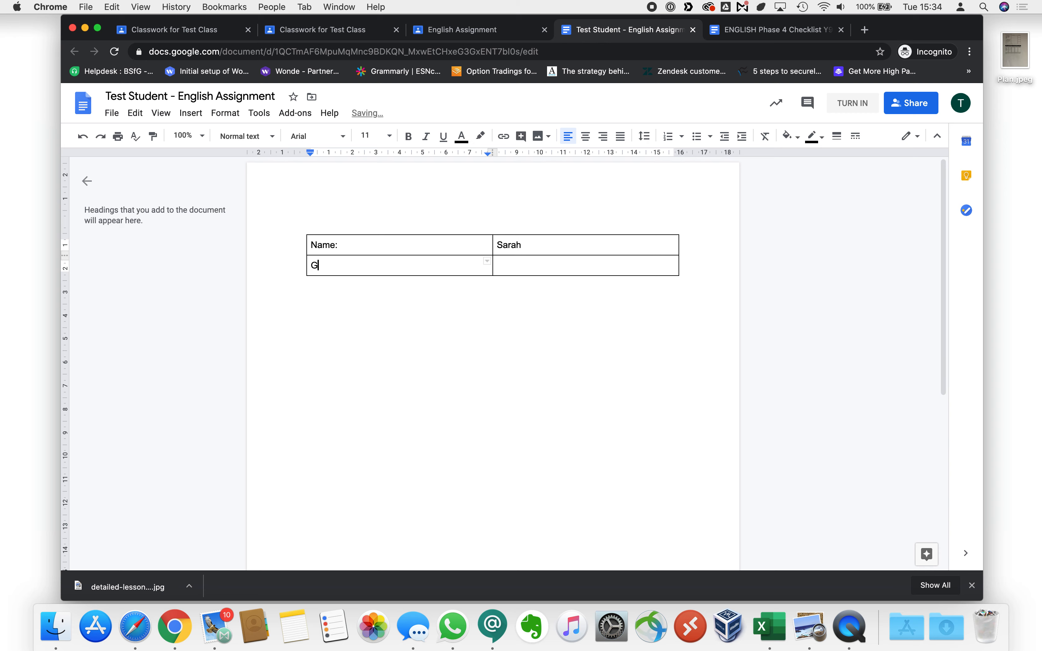
text(ender:)
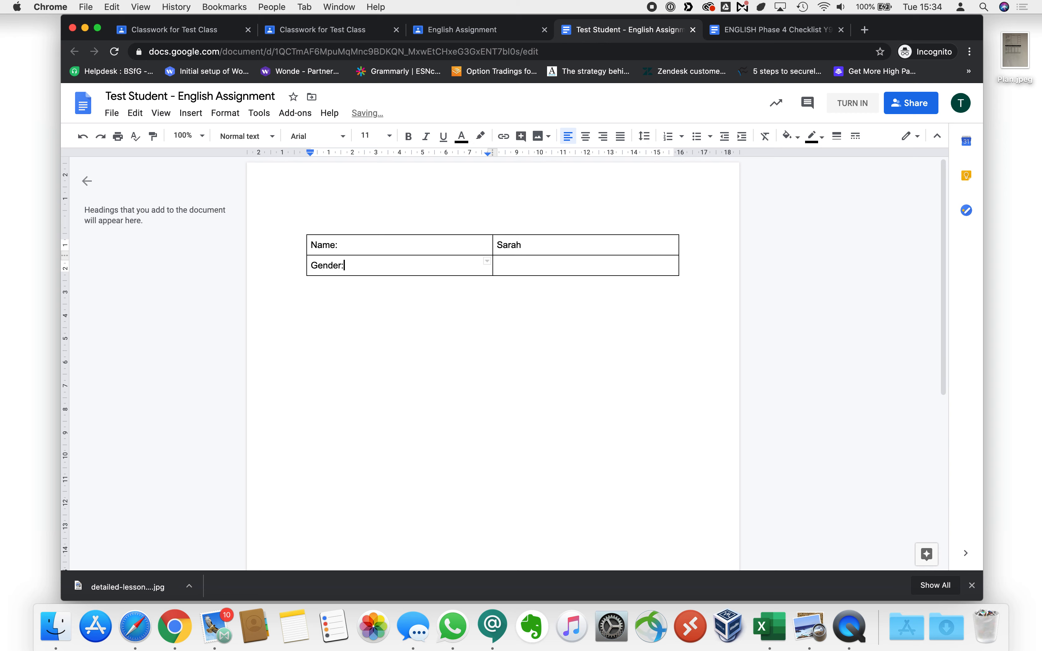
text(Female)
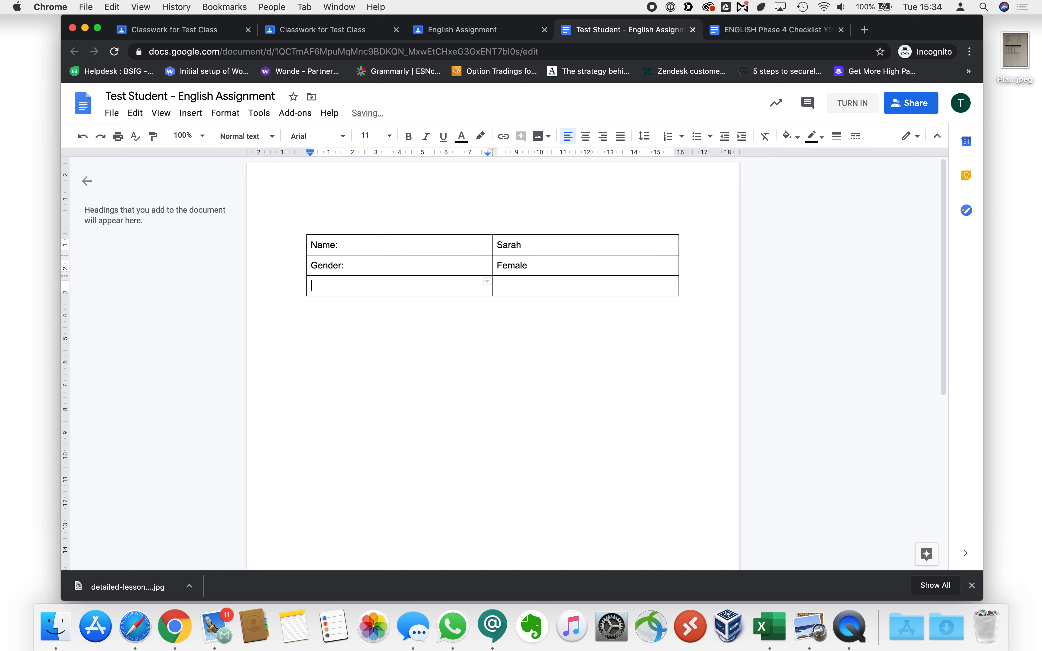
text(Hair Co)
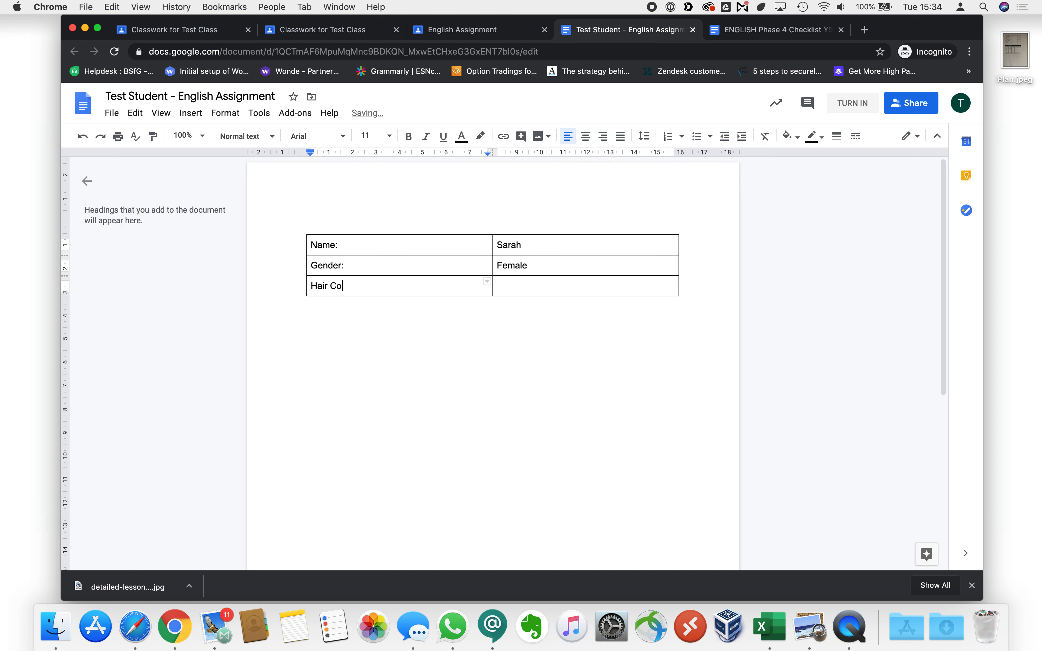
text(lour:)
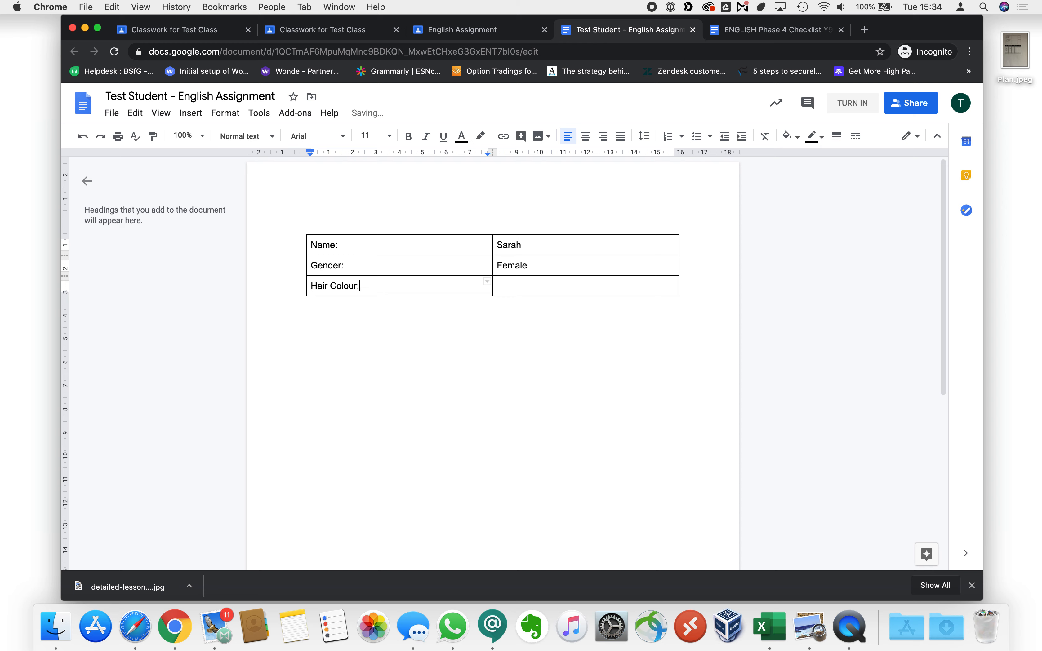
text(Brown)
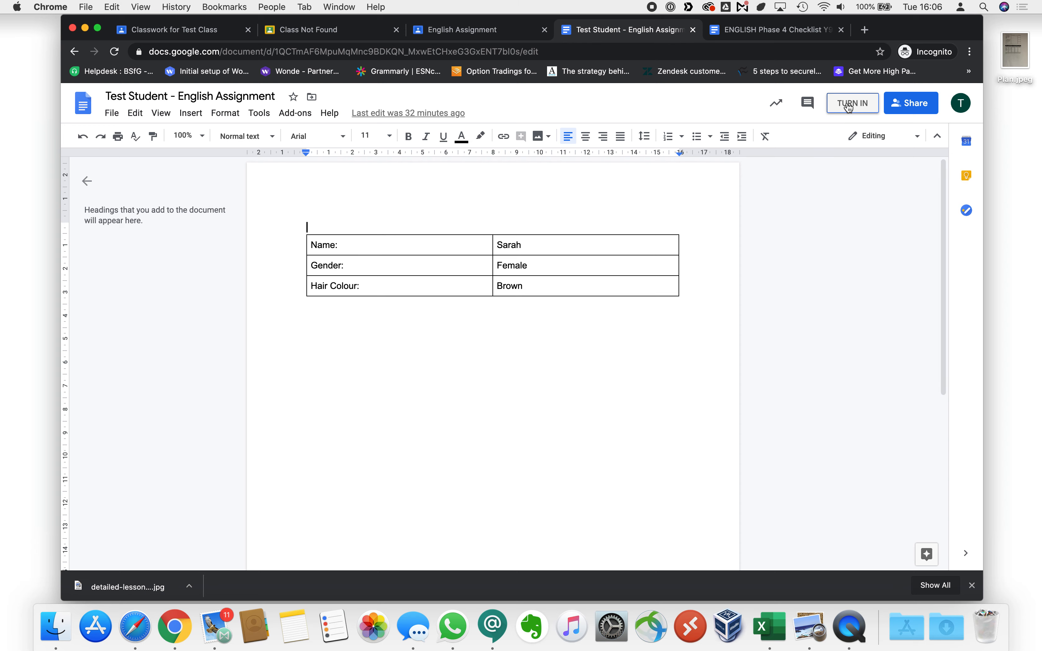
Step: Turn in the document and confirm Hand in so the assignment shows Handed in
click(853, 103)
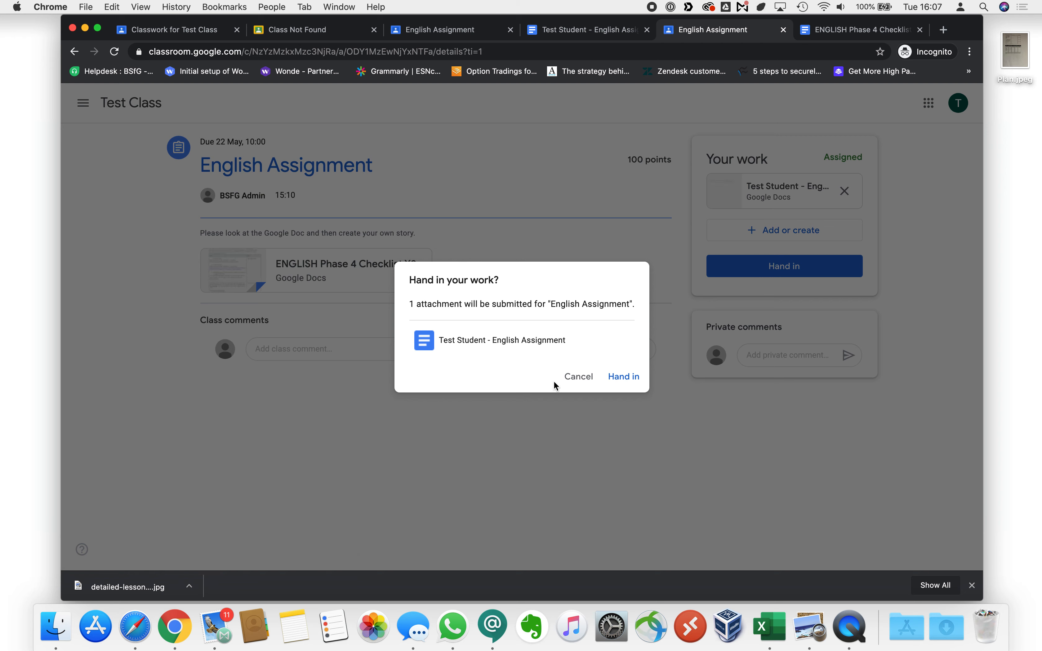
click(623, 377)
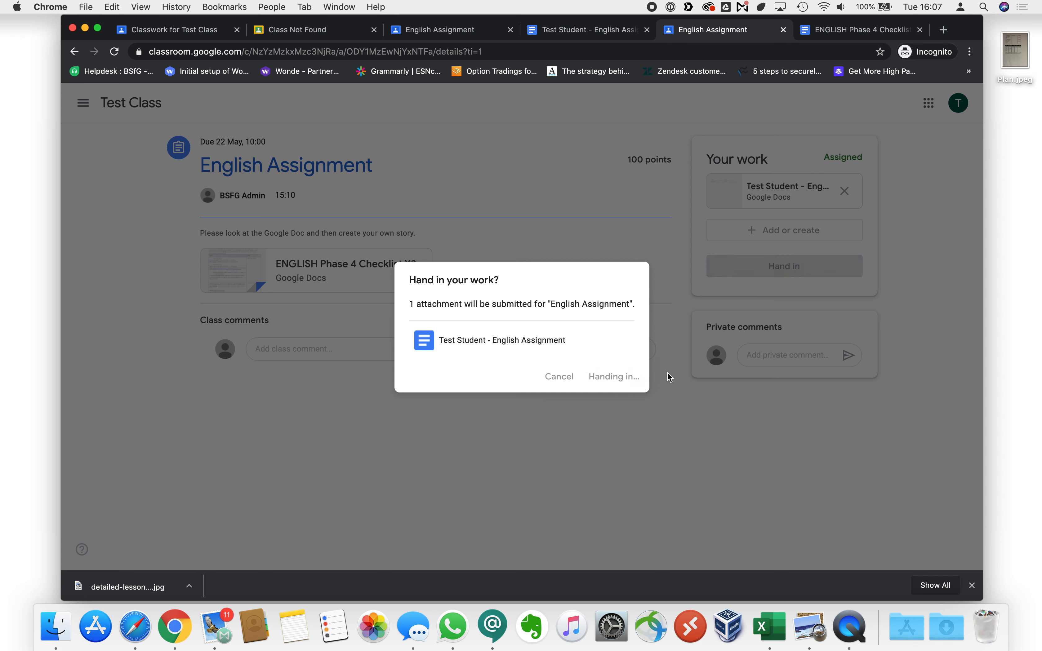
mouse_move(662, 378)
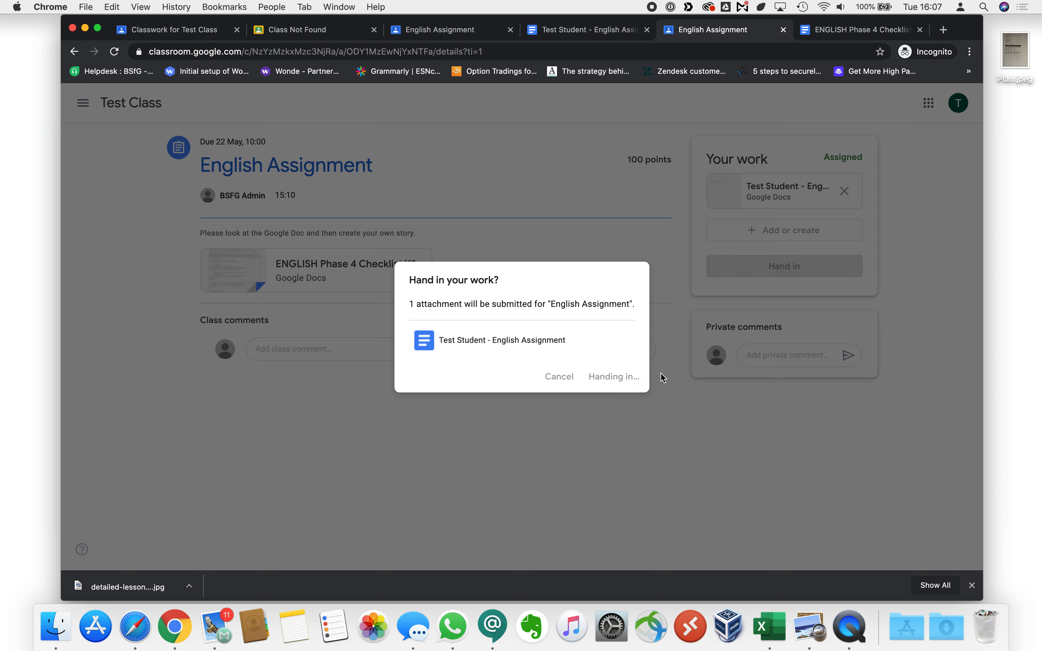
mouse_move(659, 376)
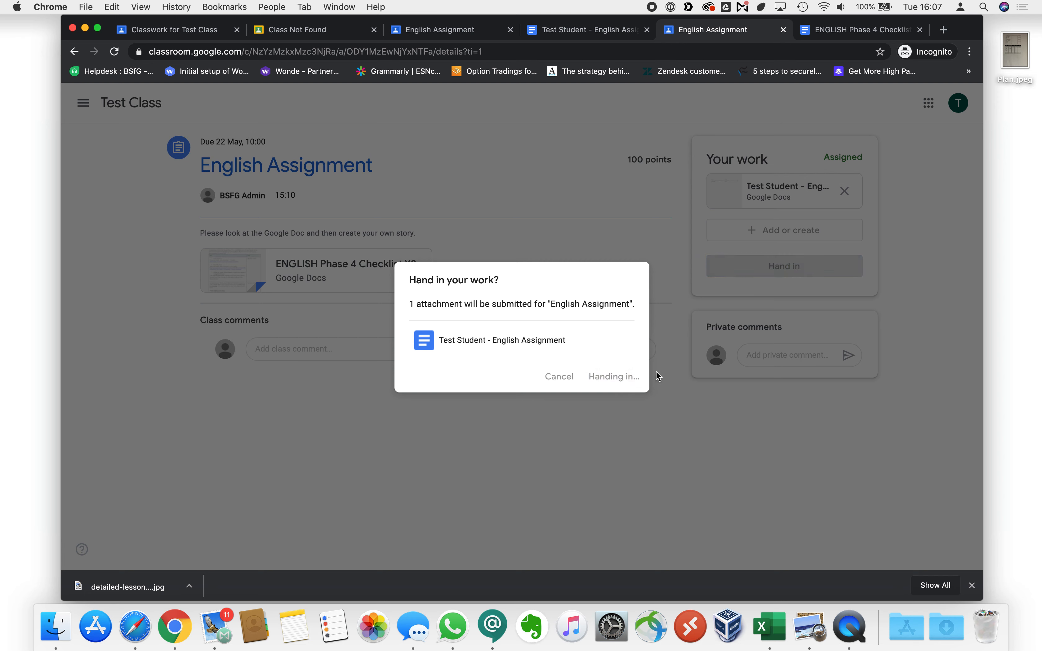
mouse_move(642, 369)
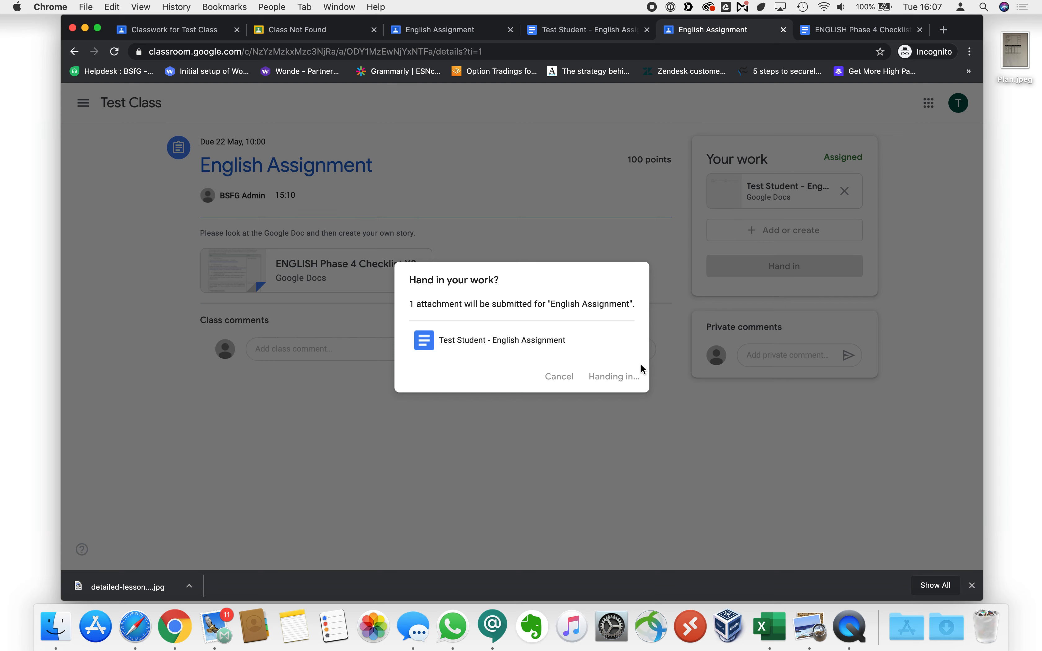
click(612, 376)
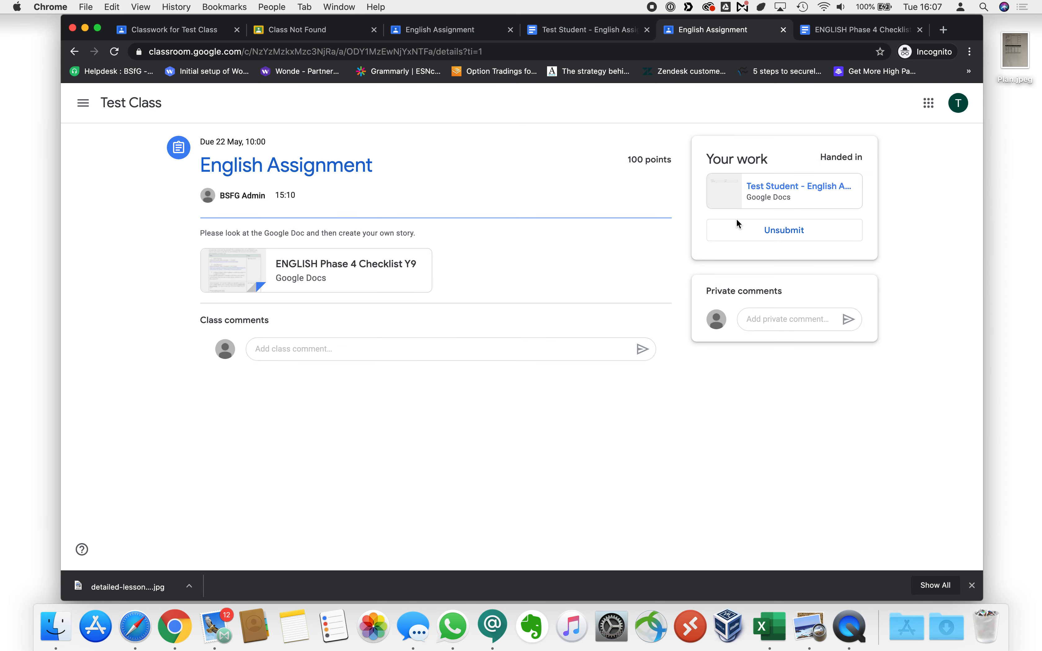
mouse_move(788, 188)
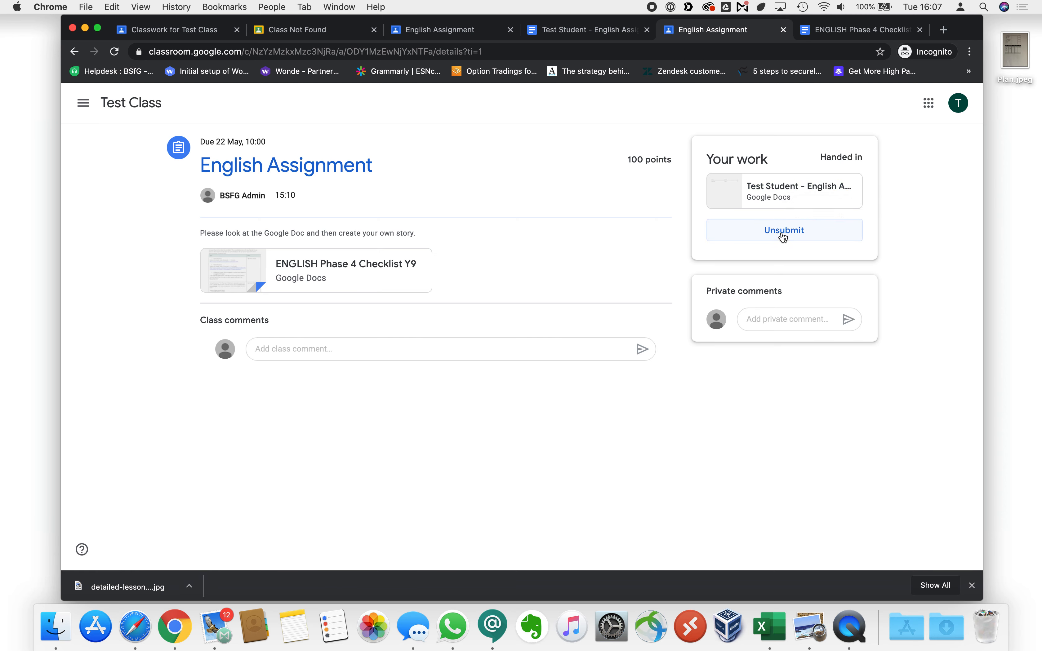
mouse_move(783, 232)
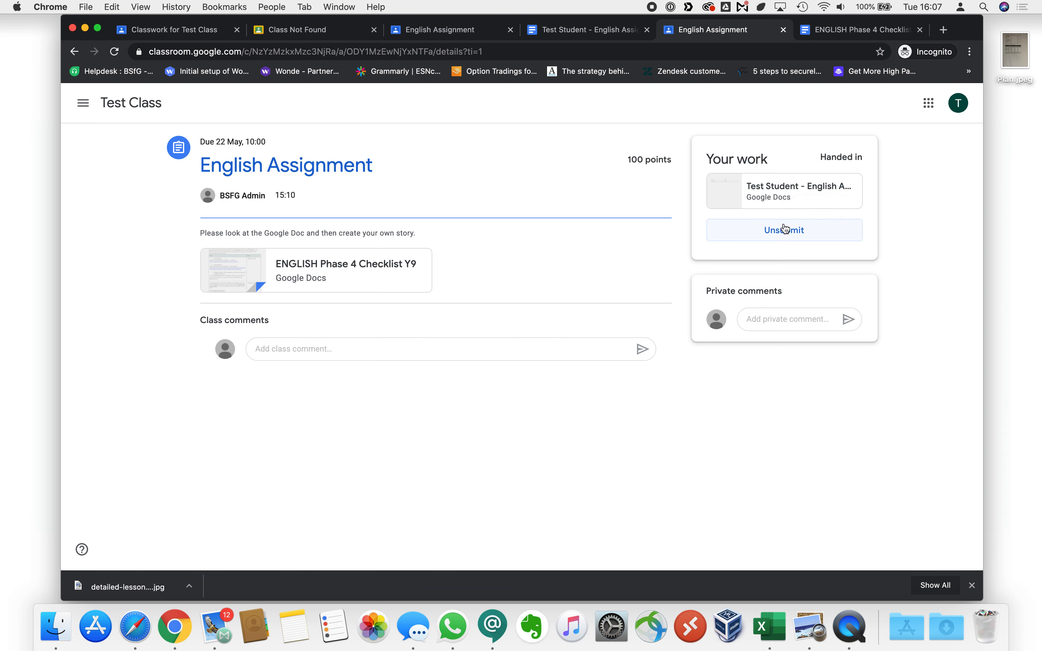
mouse_move(797, 233)
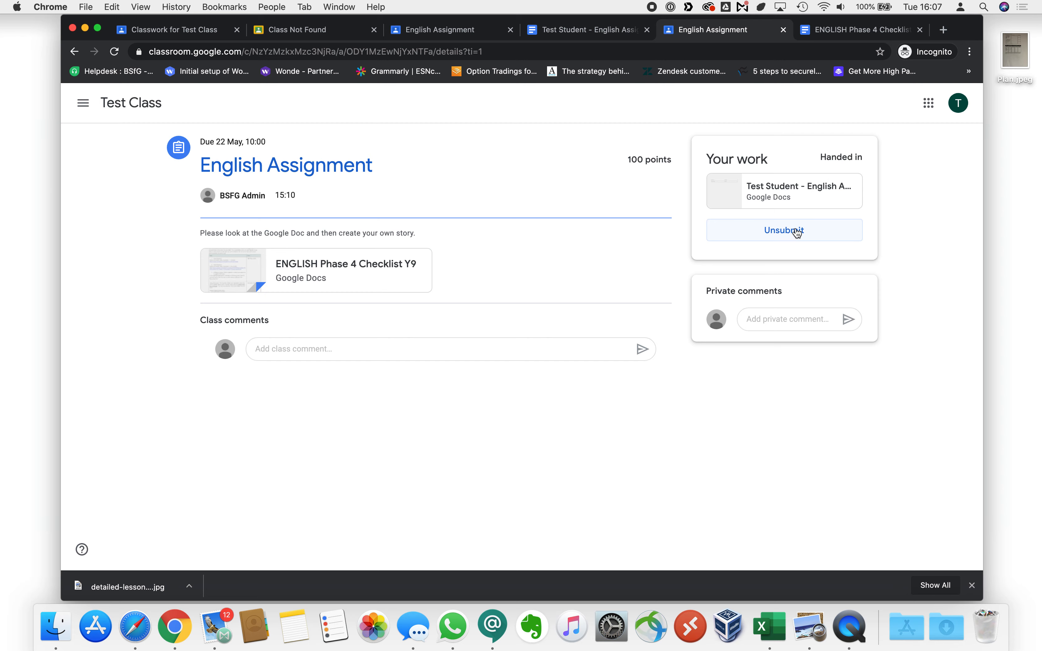
Step: Unsubmit the English Assignment so it returns to Assigned with the doc attached
click(783, 230)
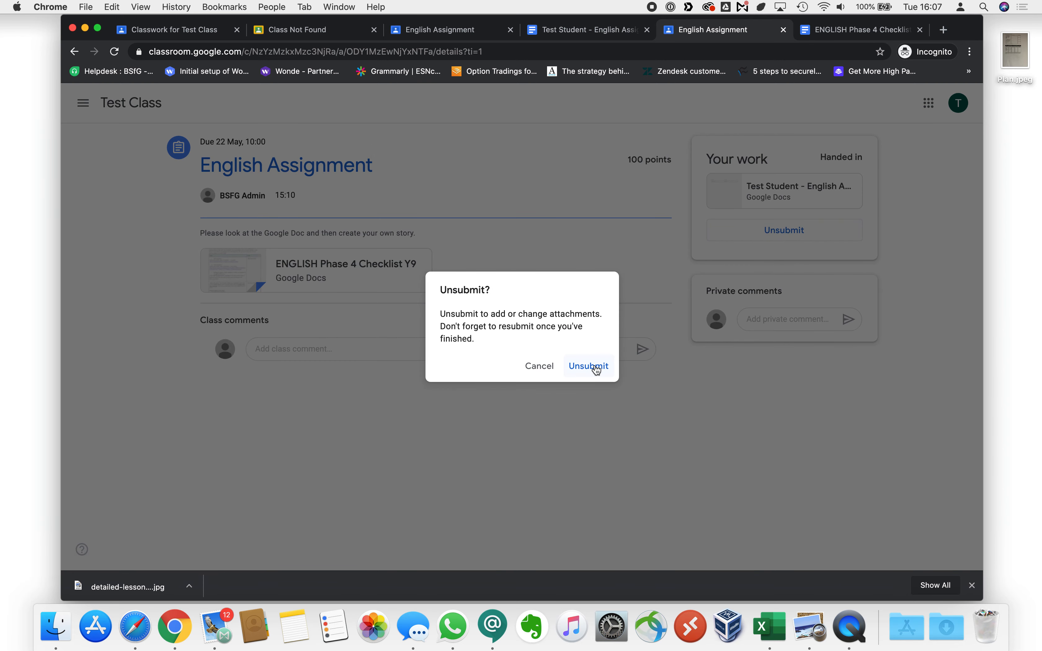
click(587, 365)
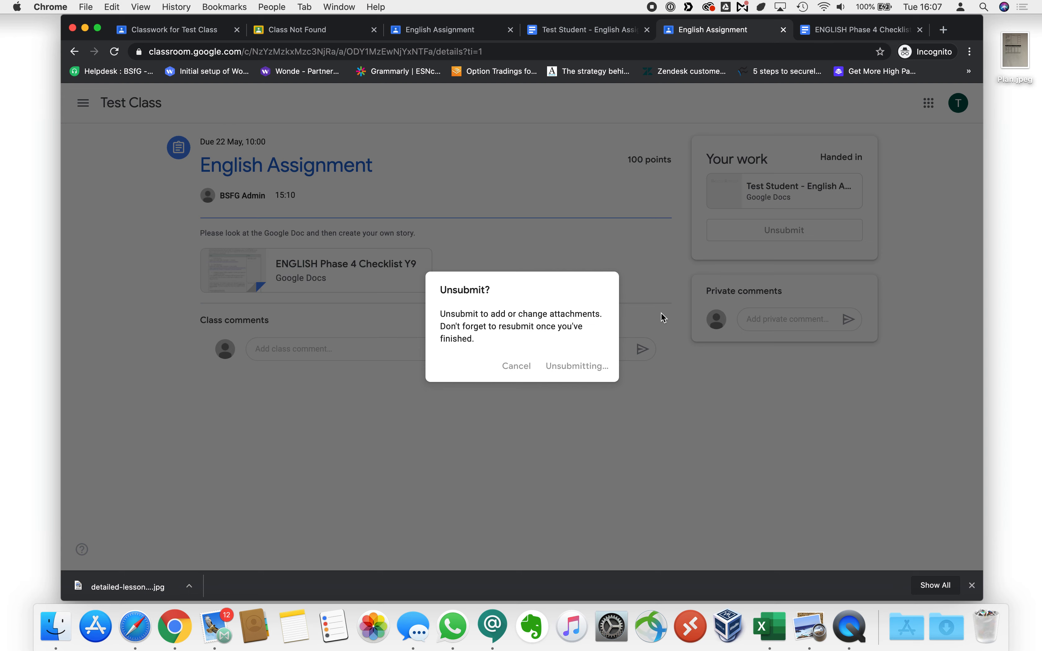
click(576, 366)
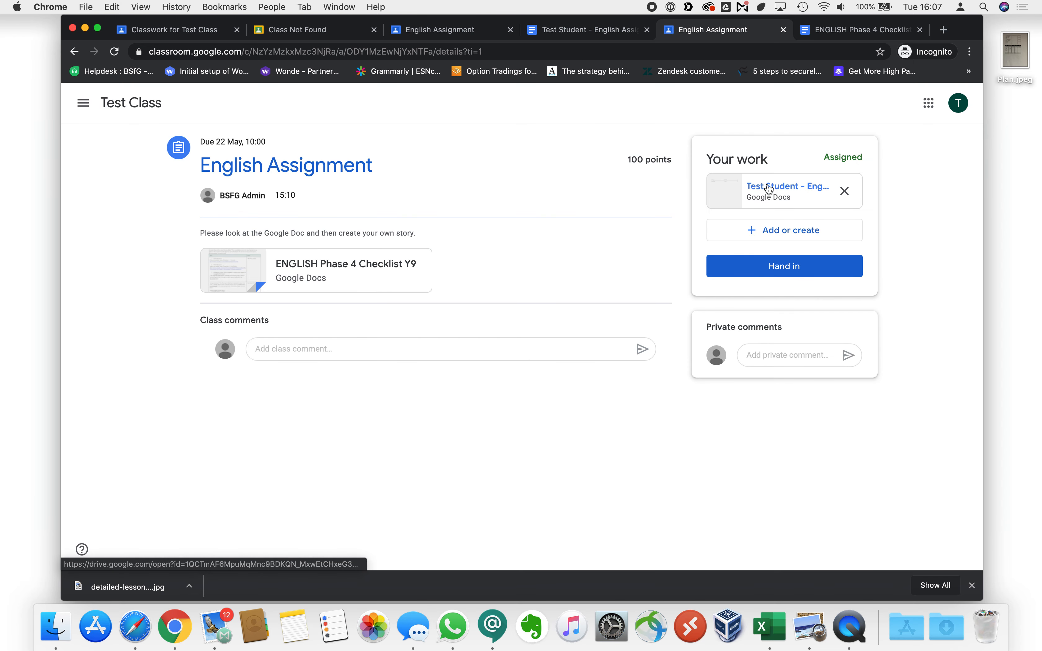
Step: Reopen the attached doc and add a fourth table row labelled Eye Colour:
click(788, 187)
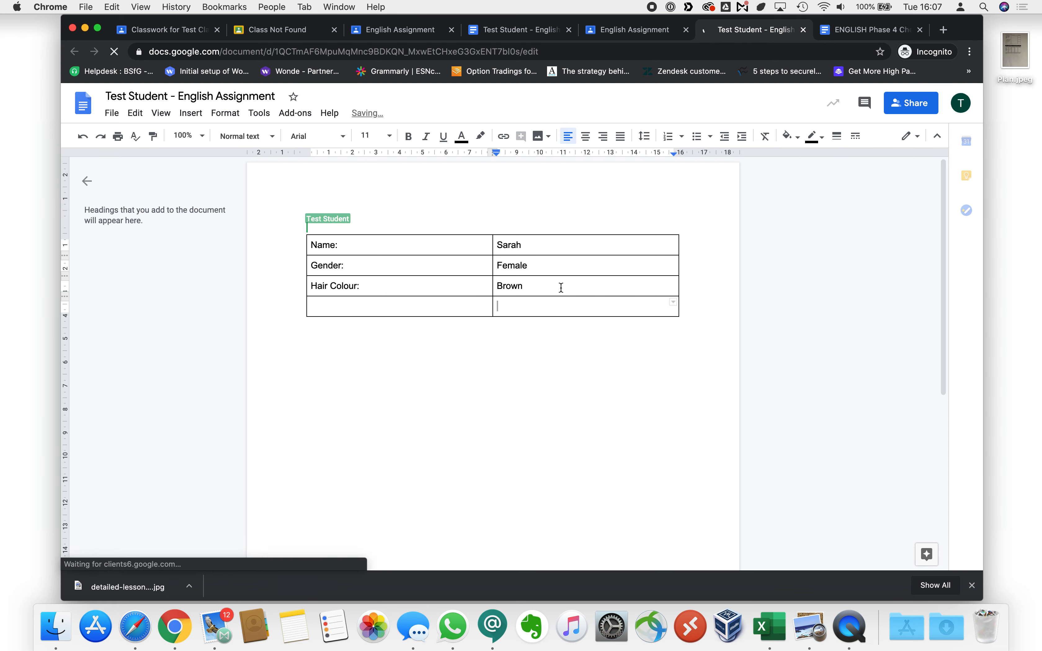
text(Eye Co)
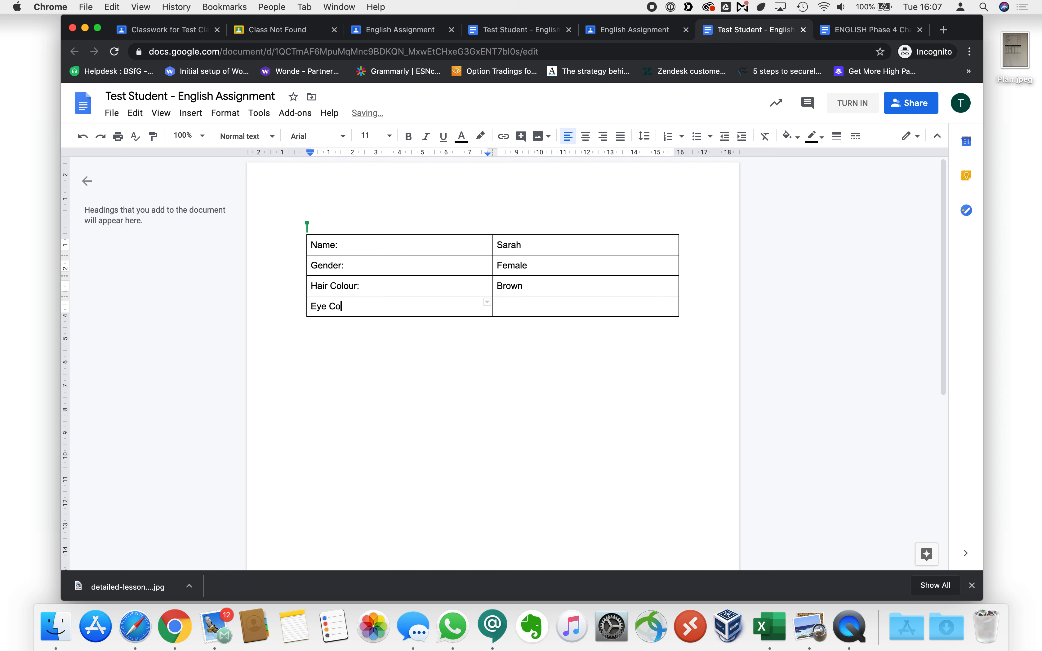
text(lour:)
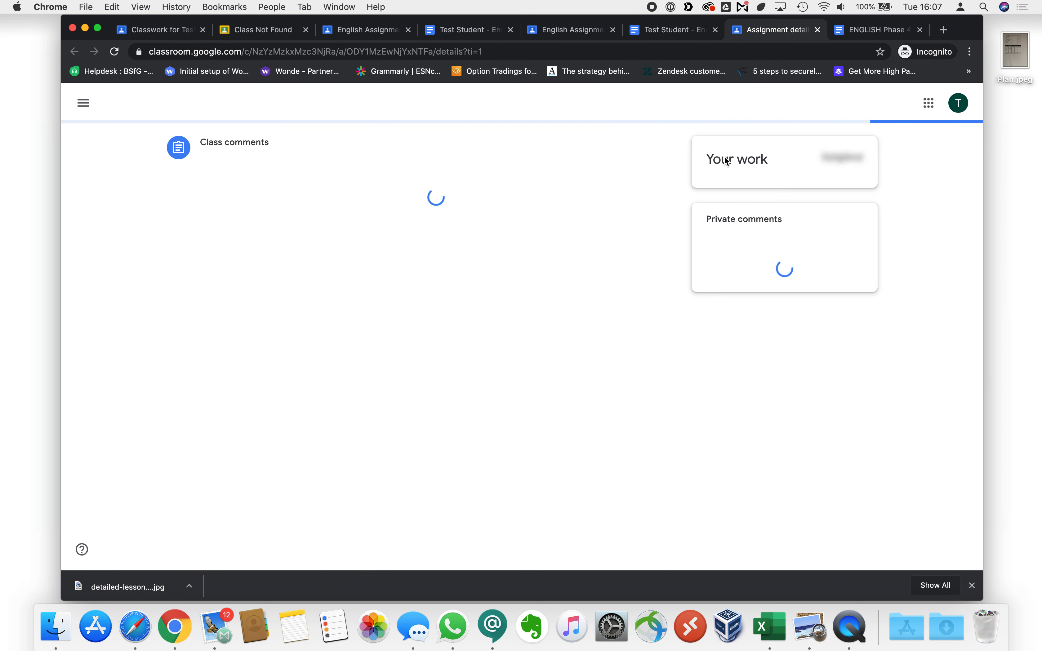
Step: Hand in the English Assignment again with the student doc attached
click(784, 266)
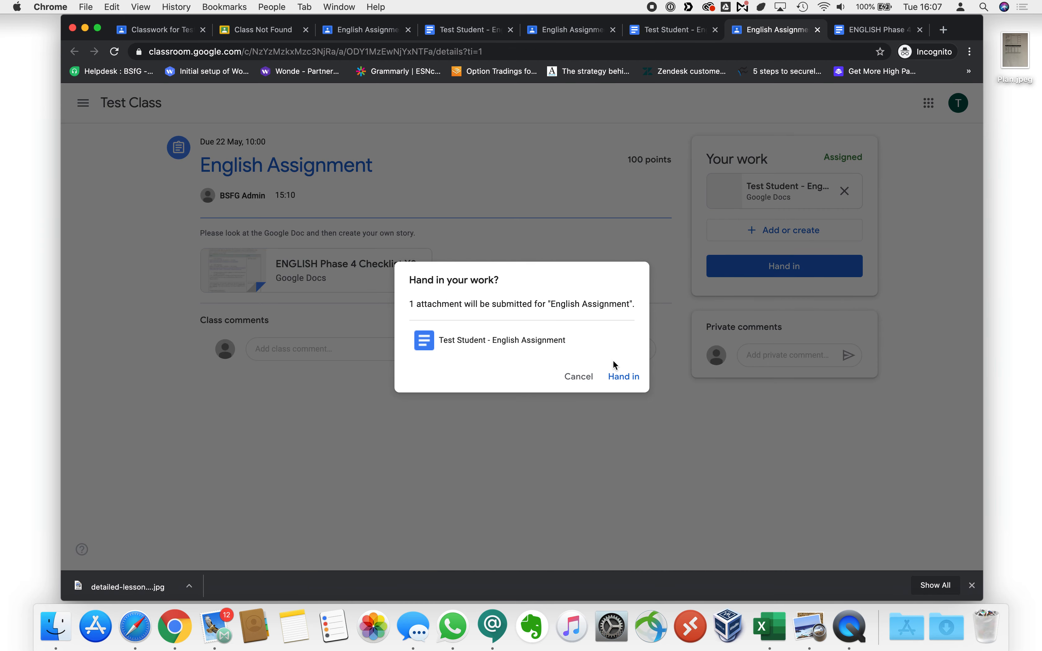
click(623, 377)
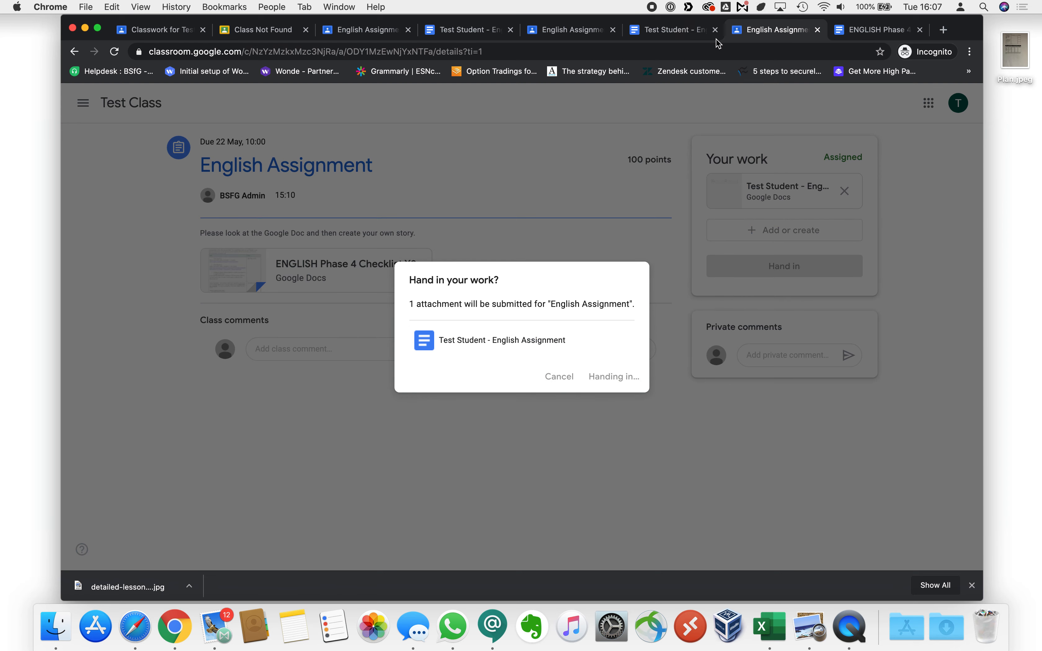
click(613, 377)
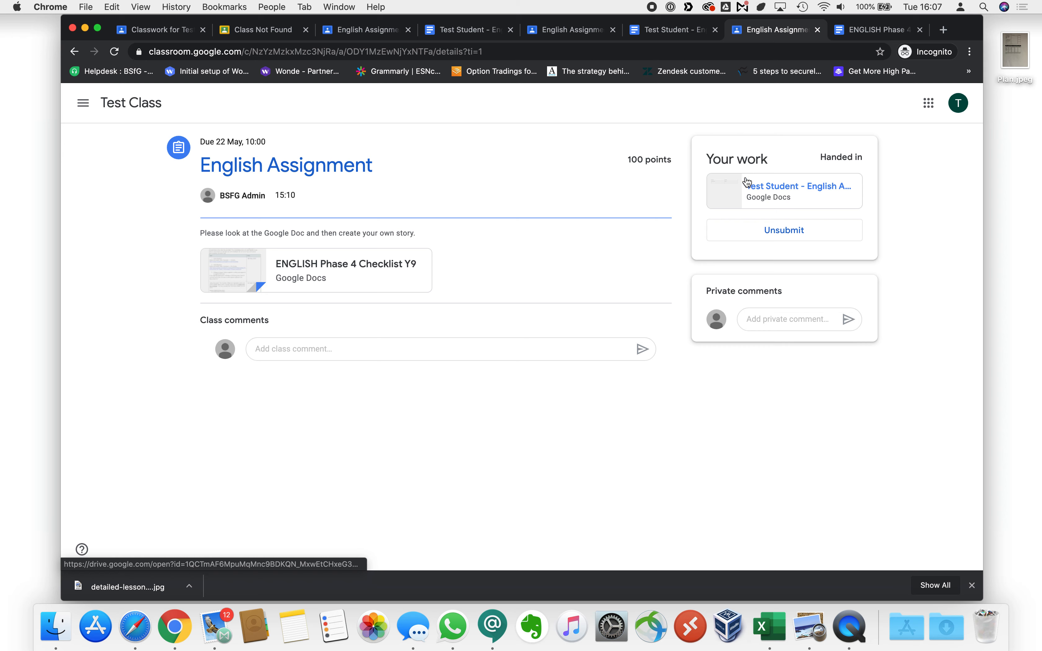
mouse_move(787, 187)
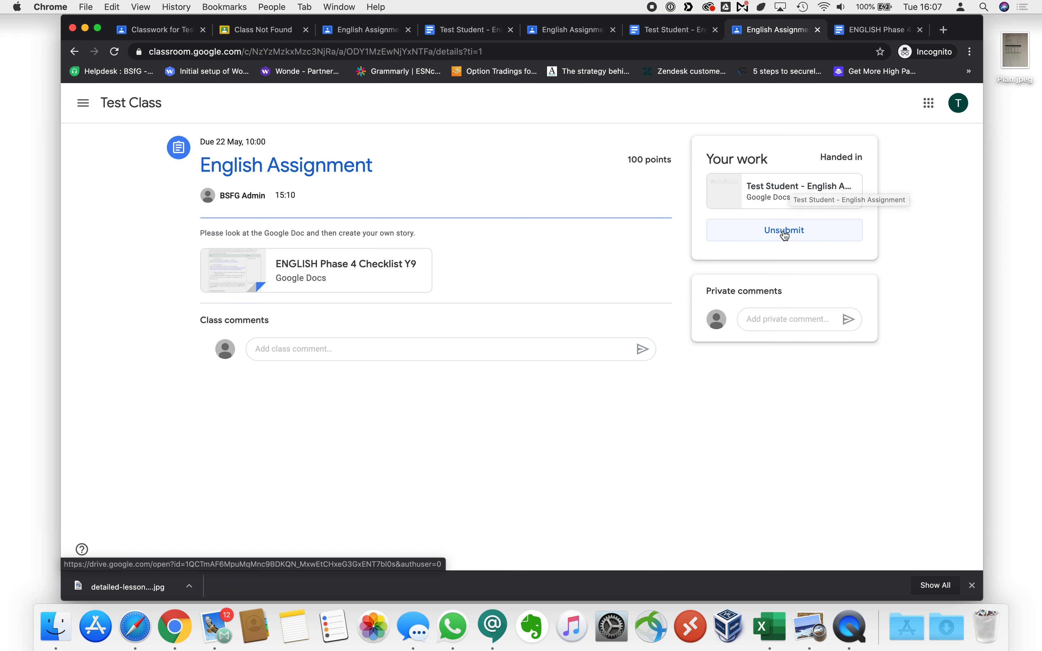
Step: Unsubmit the assignment so it is back to Assigned
click(783, 230)
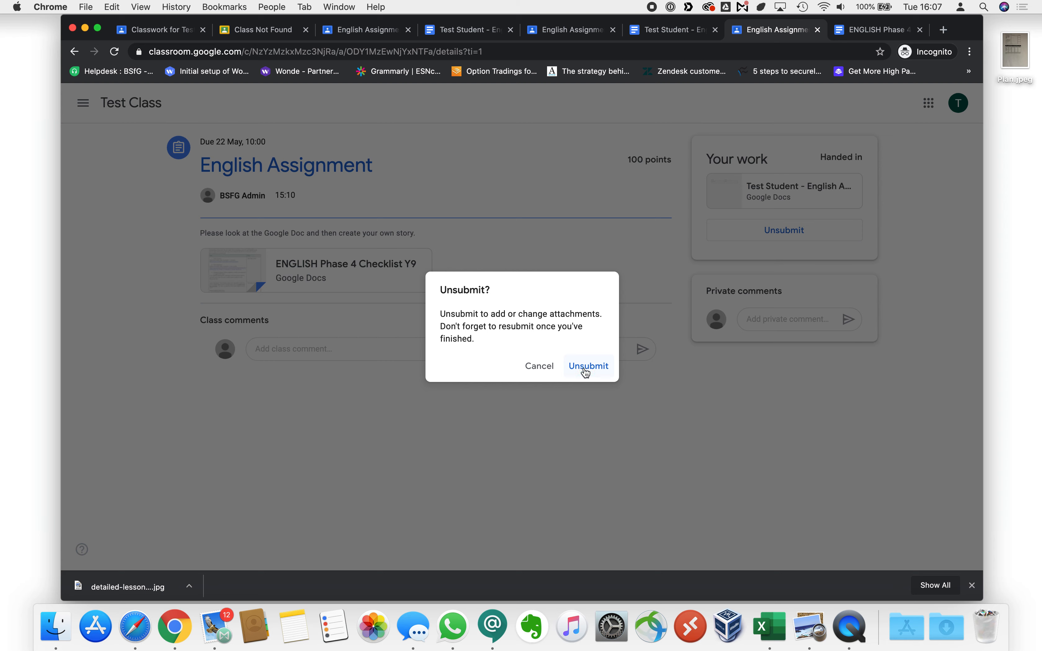
click(588, 366)
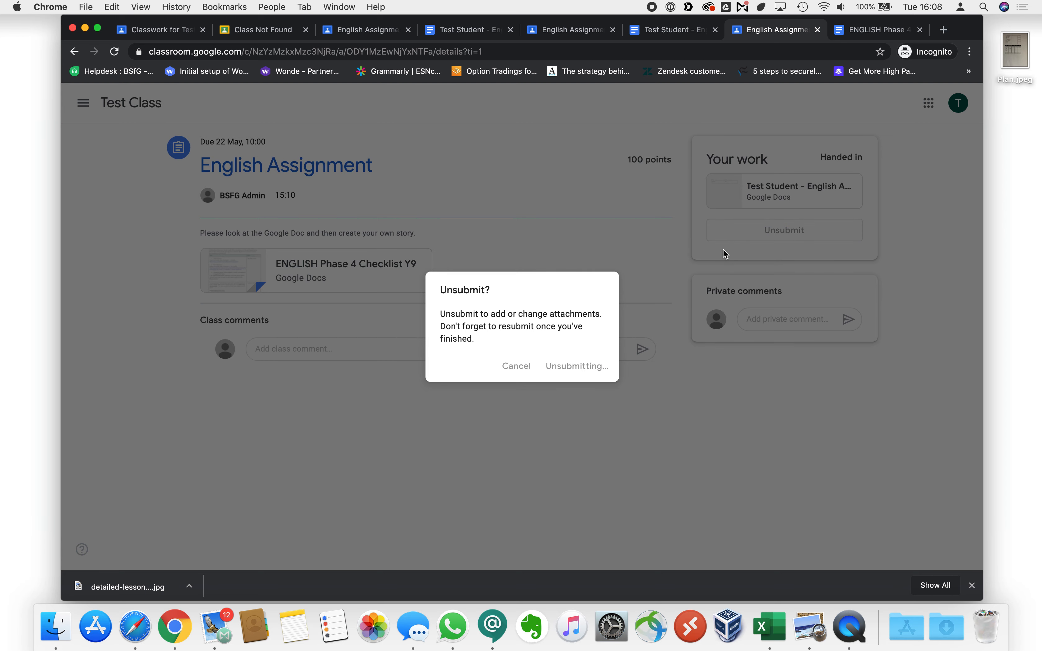
click(577, 366)
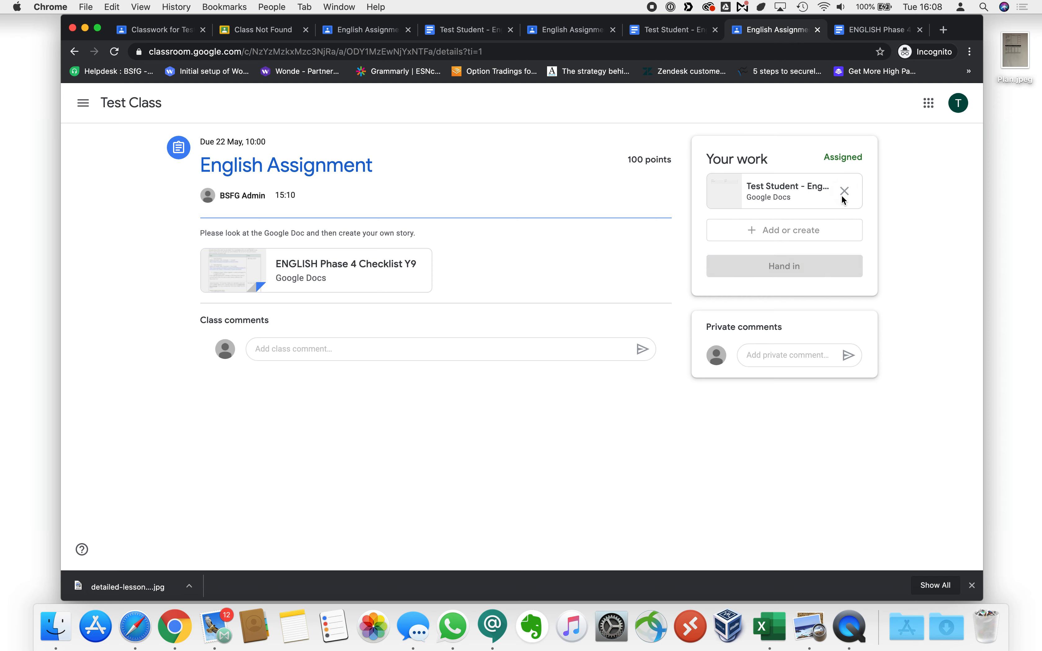
Step: Remove the attached Test Student doc, leaving the work with no attachments
click(845, 191)
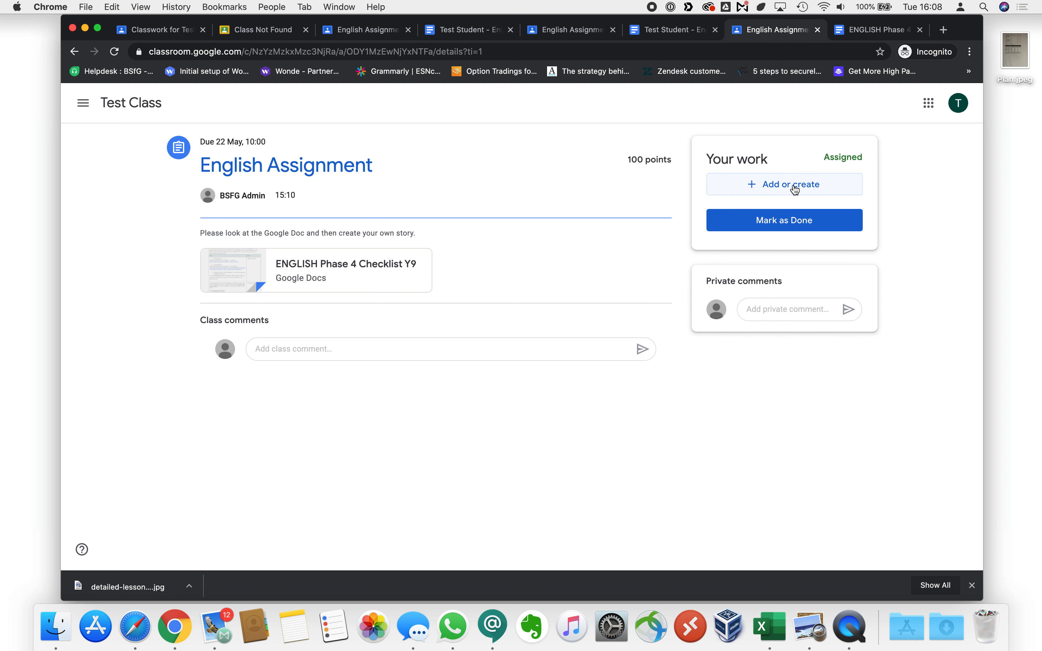
click(784, 185)
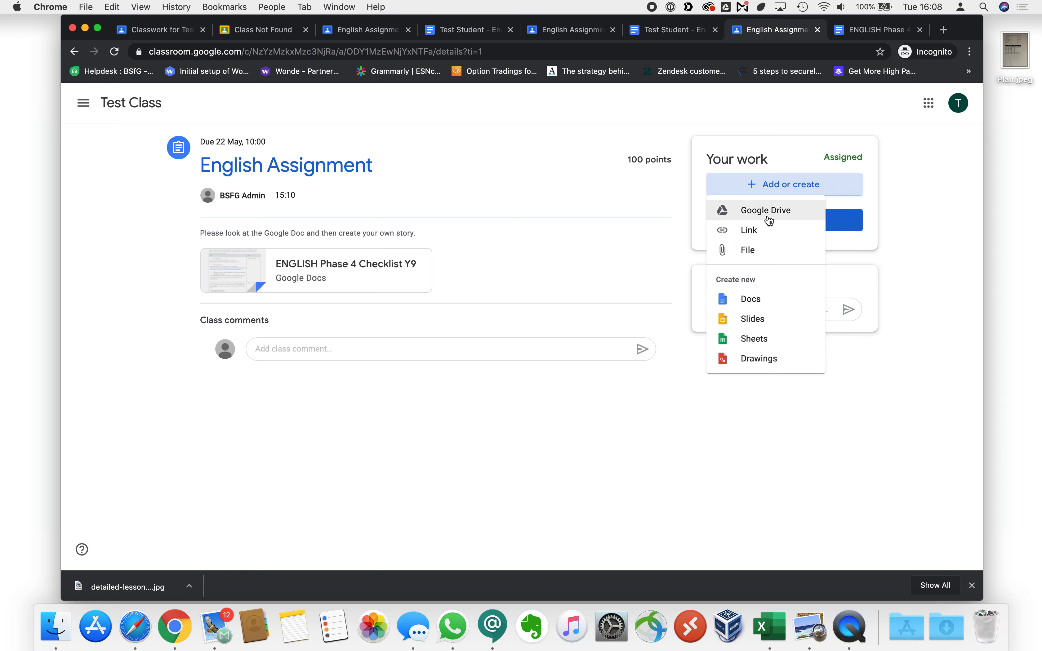
mouse_move(746, 250)
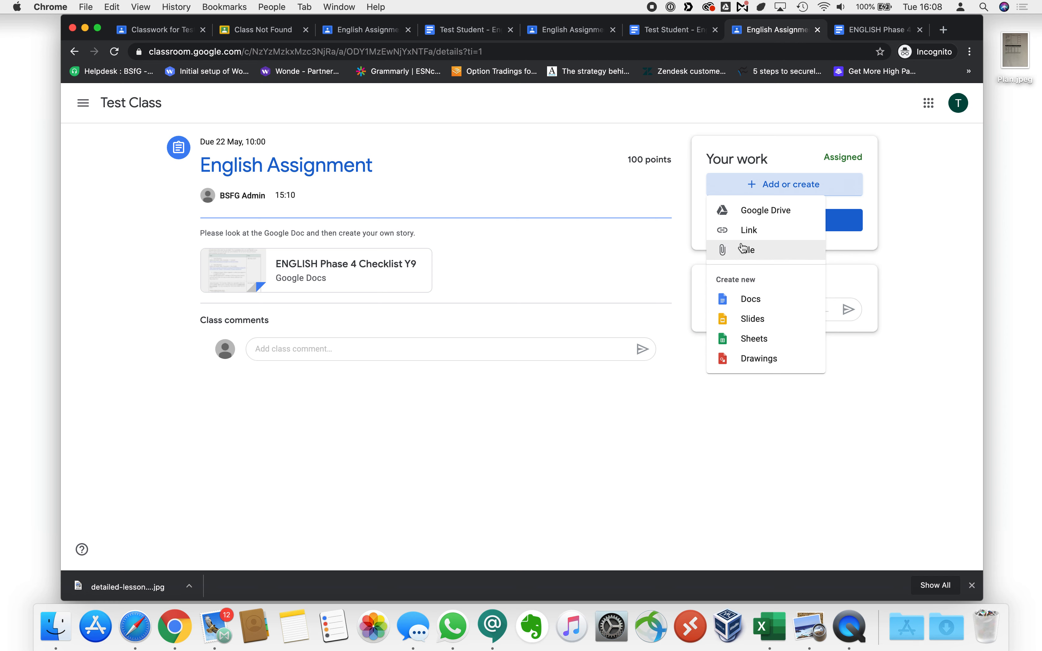
mouse_move(761, 211)
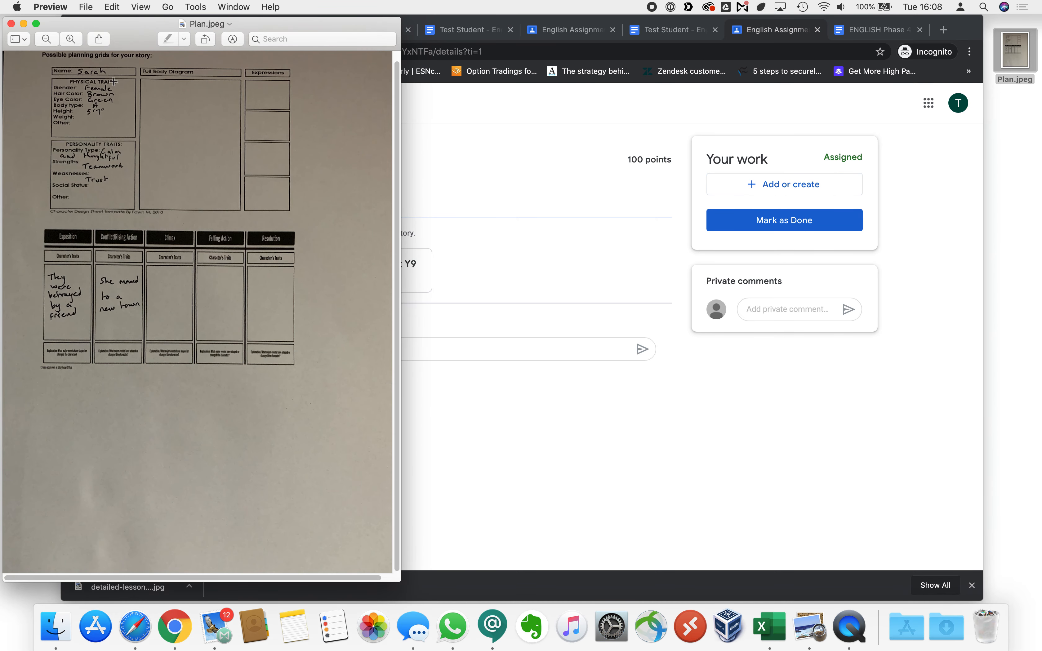
mouse_move(103, 111)
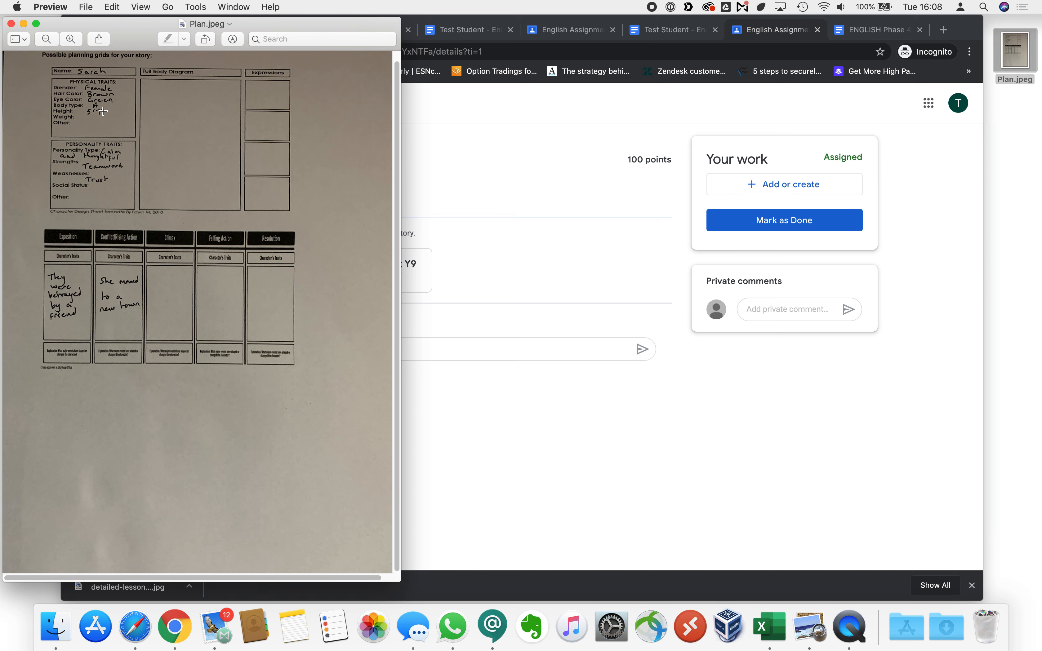
mouse_move(107, 244)
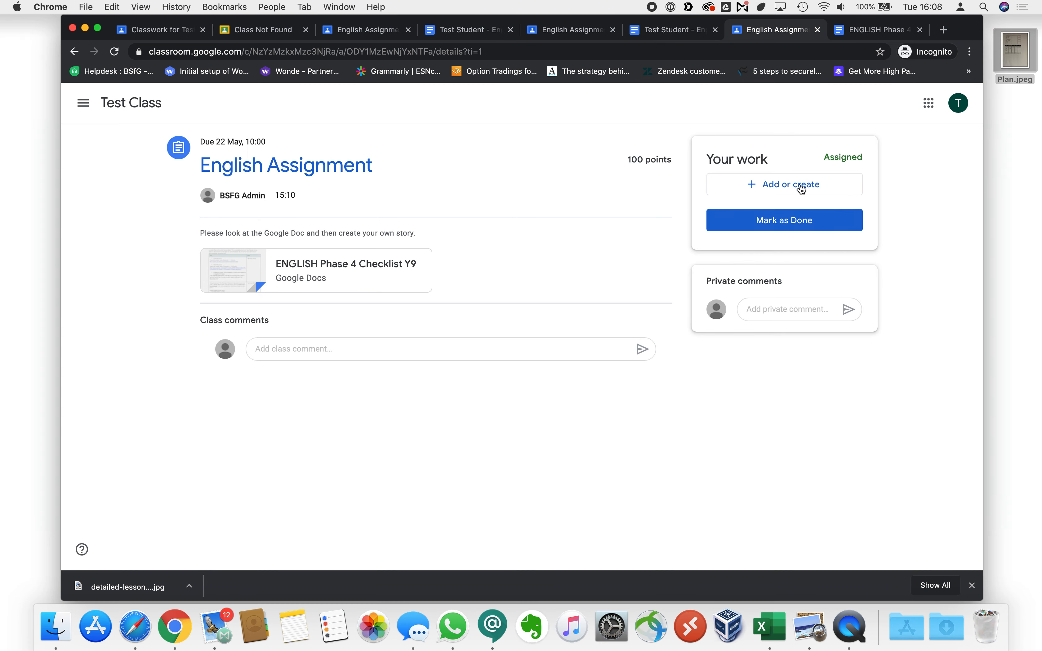
Step: Attach the file Plan.jpeg from the device and upload it to the assignment's work
click(785, 184)
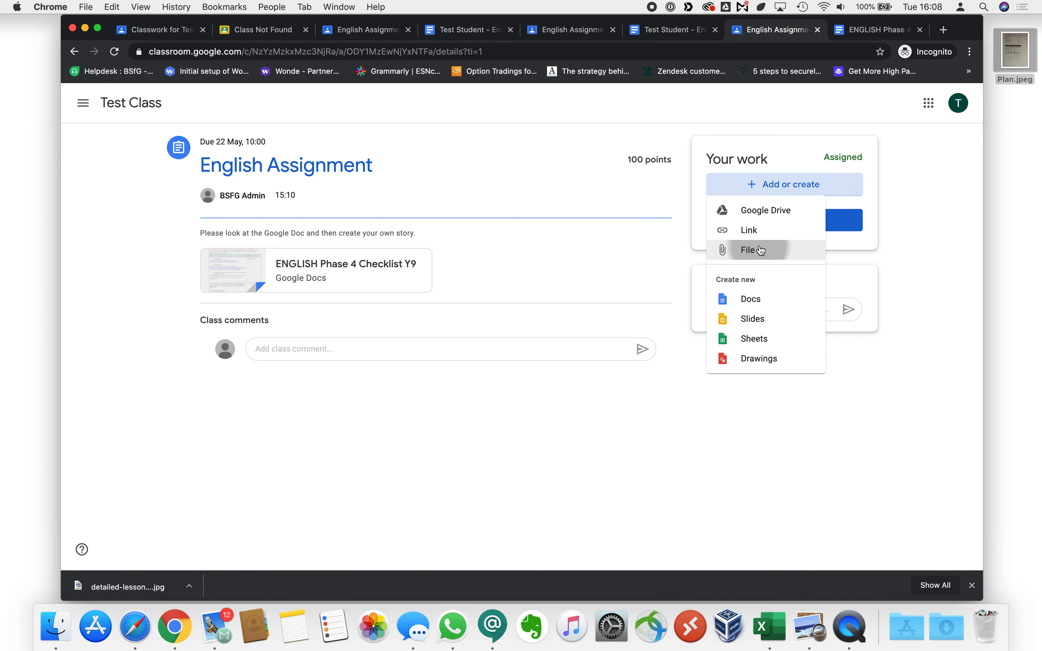
click(748, 250)
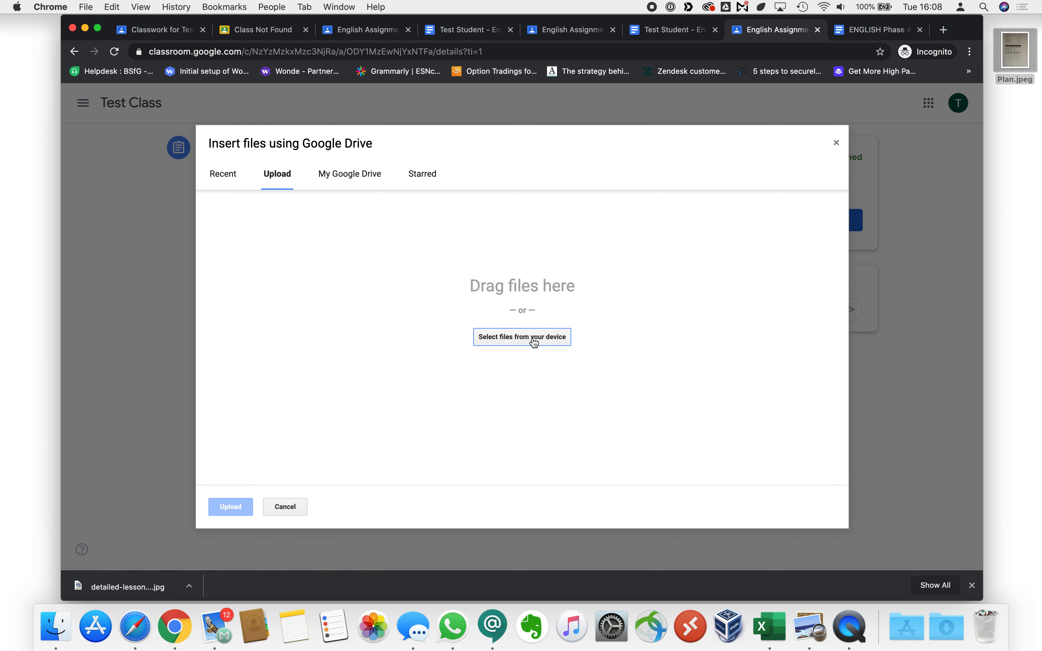
click(522, 337)
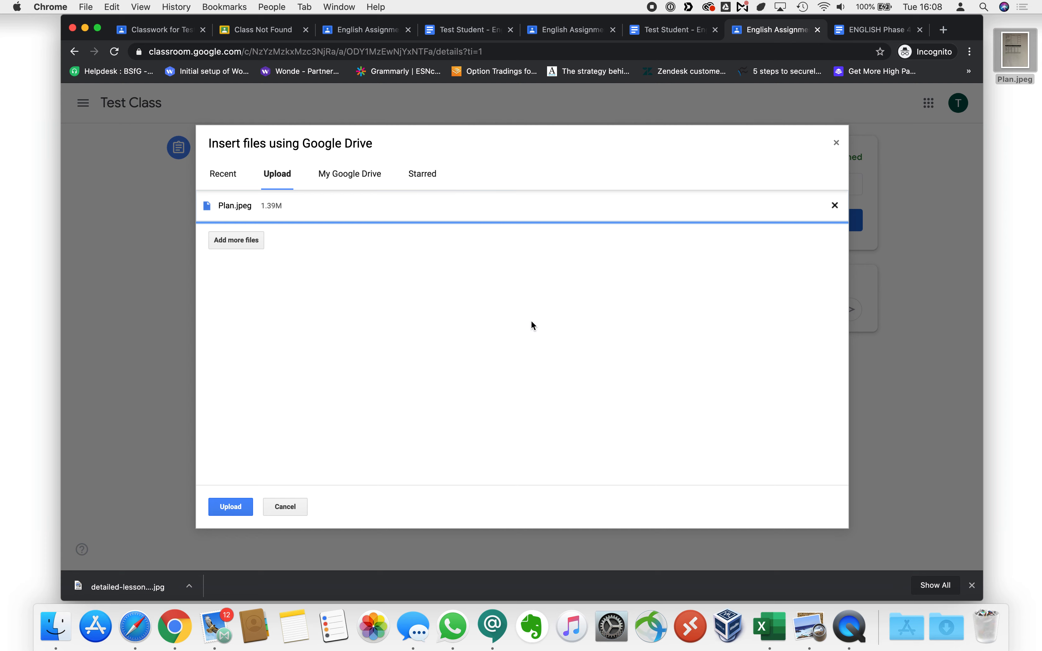
click(231, 507)
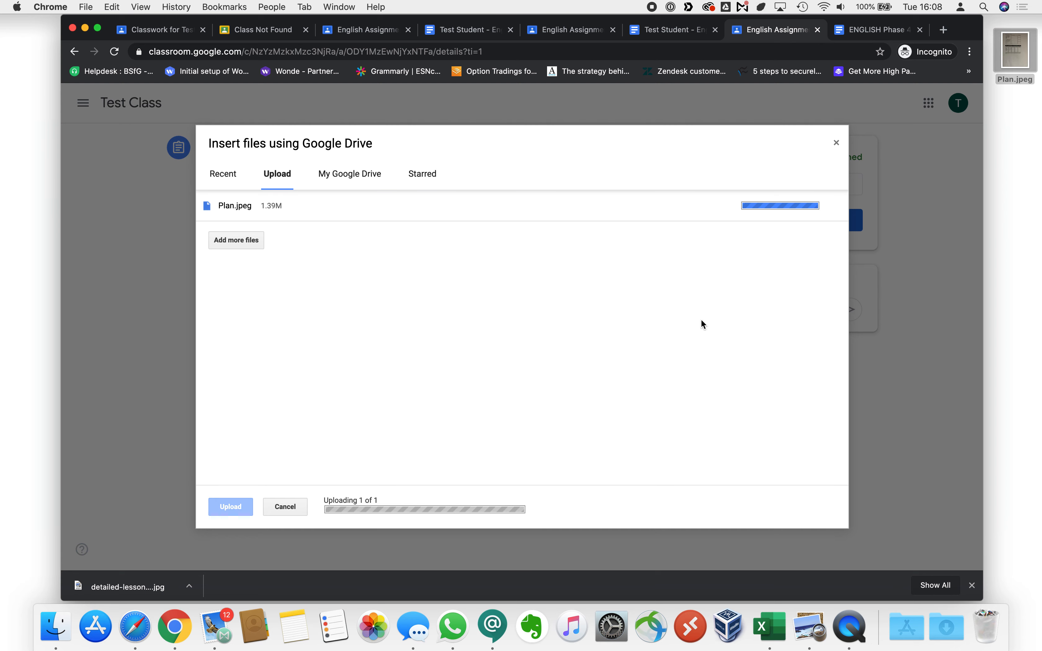
click(231, 506)
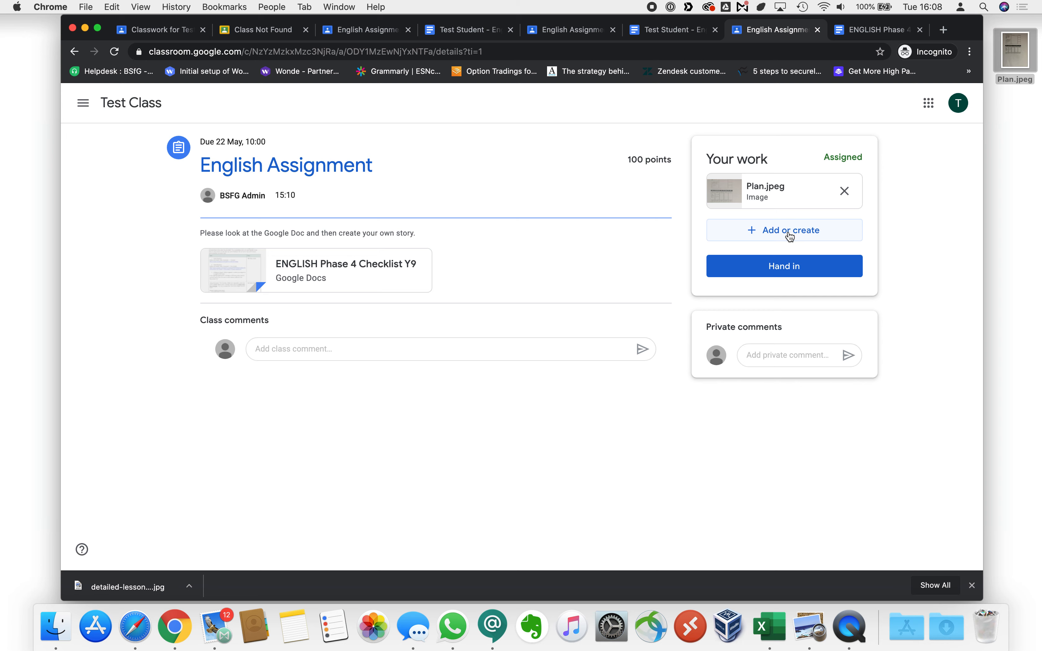
Step: Attach the Getting started PDF from My Google Drive alongside Plan.jpeg
click(784, 230)
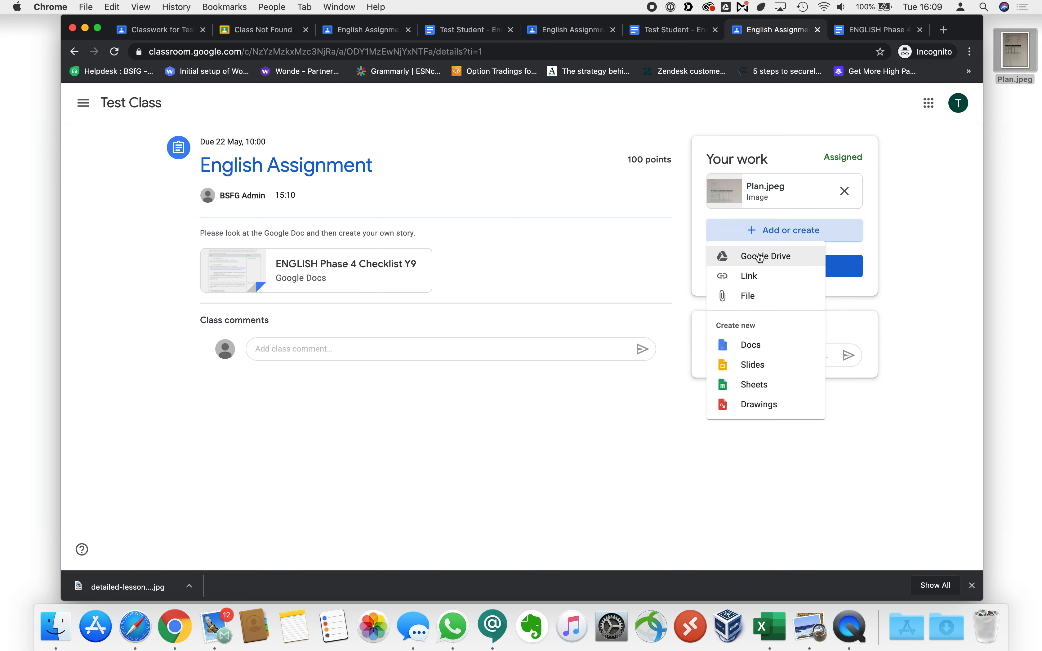
mouse_move(766, 257)
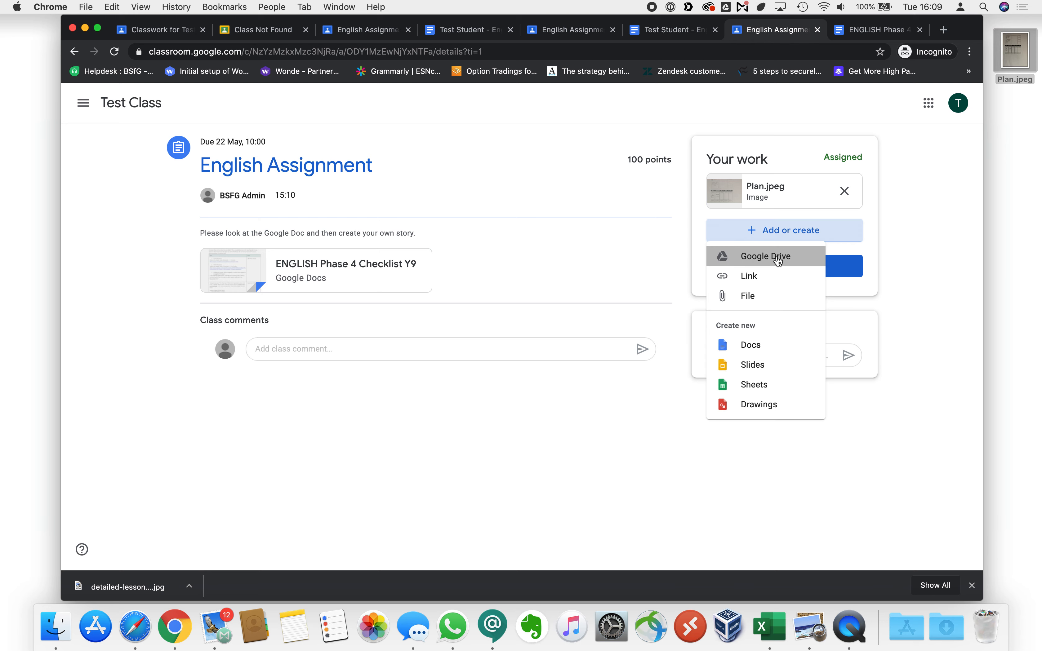
click(765, 255)
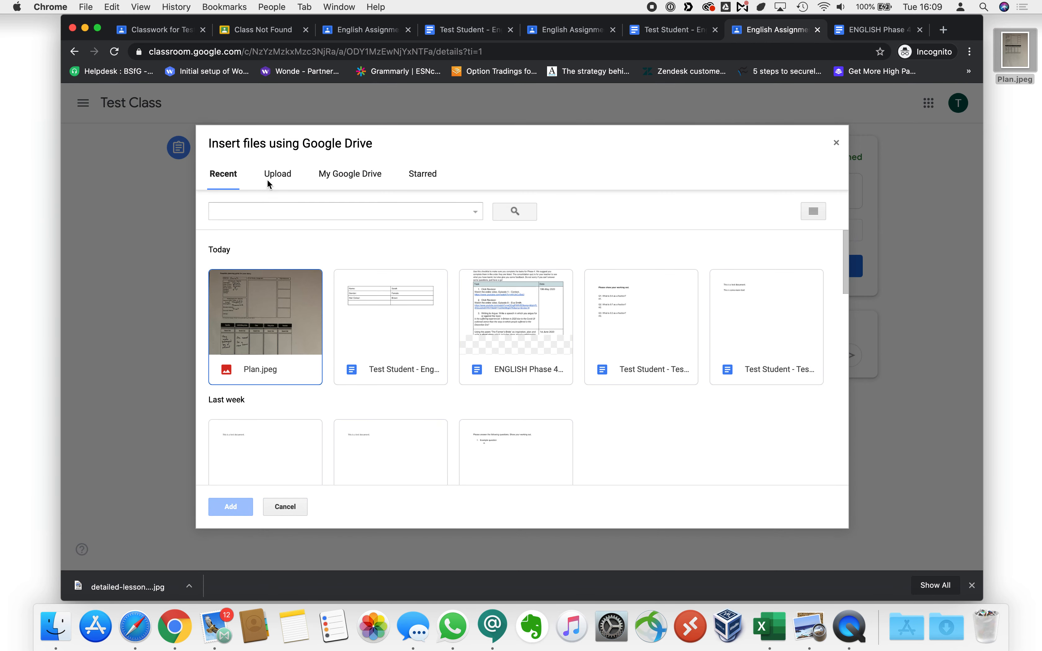
click(350, 174)
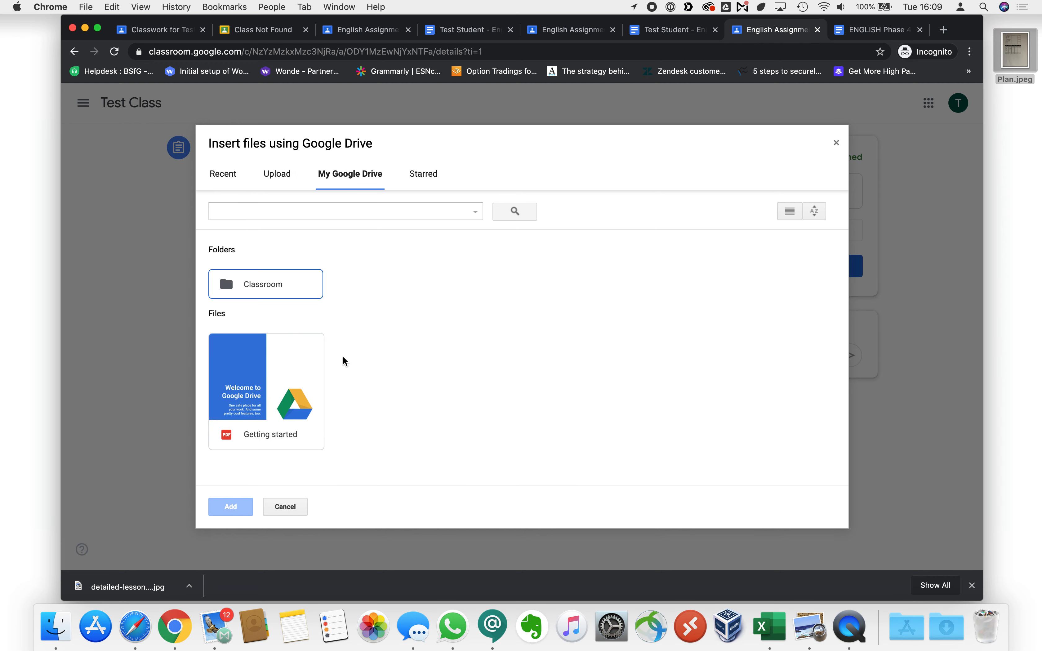
mouse_move(437, 379)
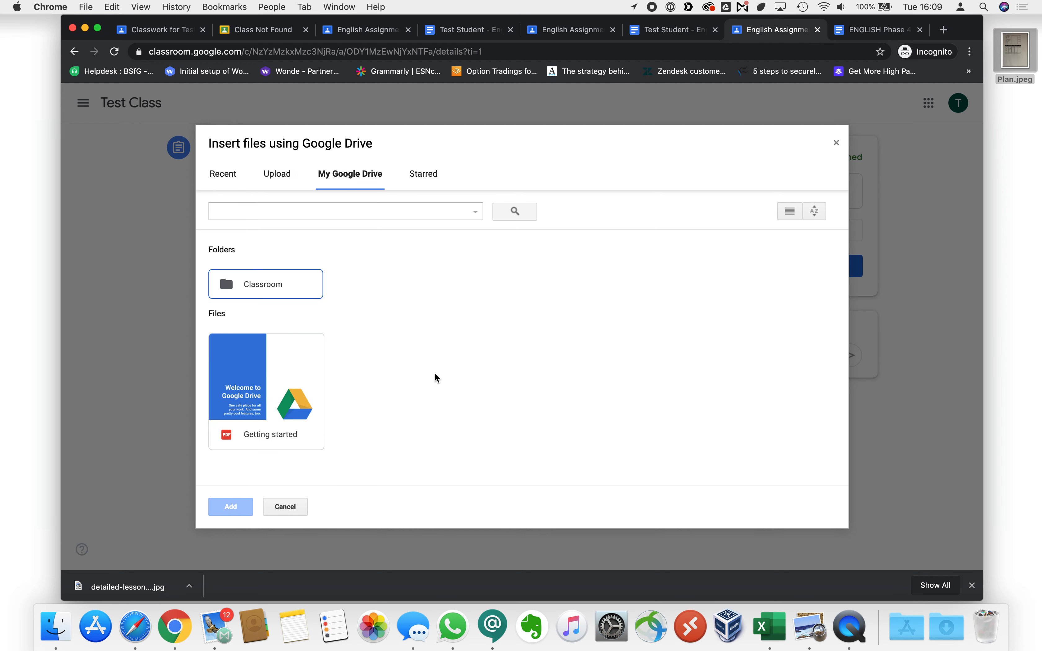
mouse_move(296, 410)
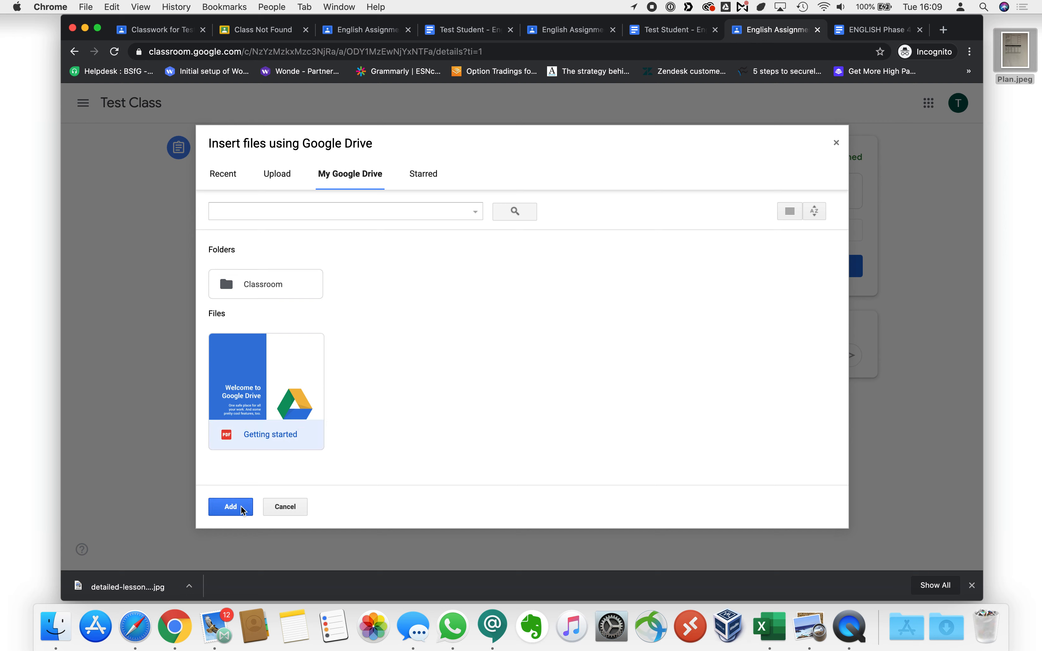
mouse_move(273, 402)
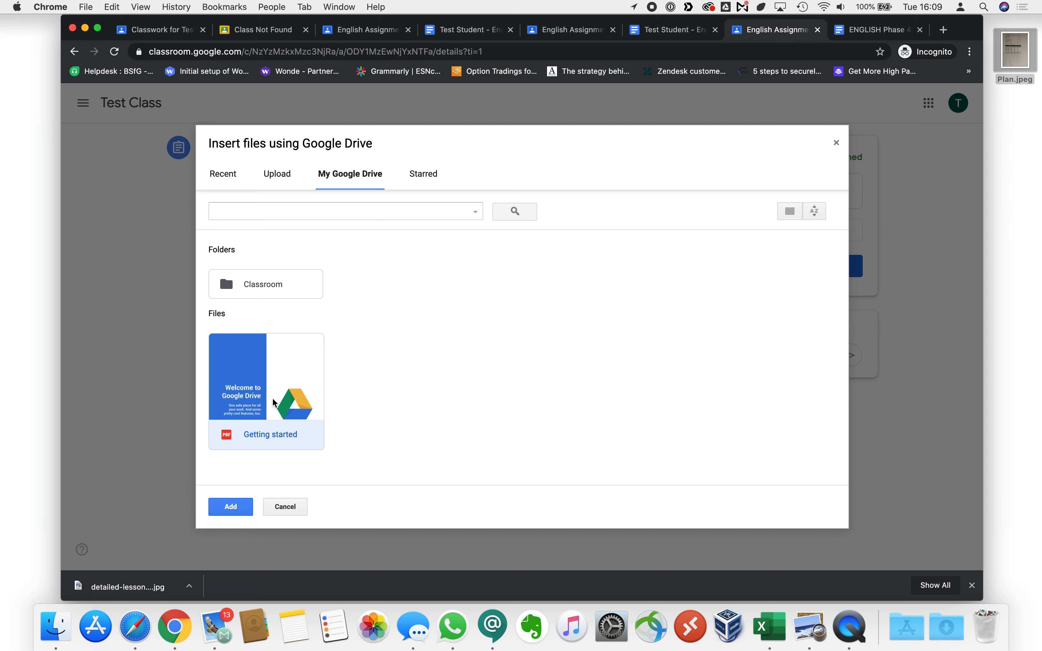
click(230, 506)
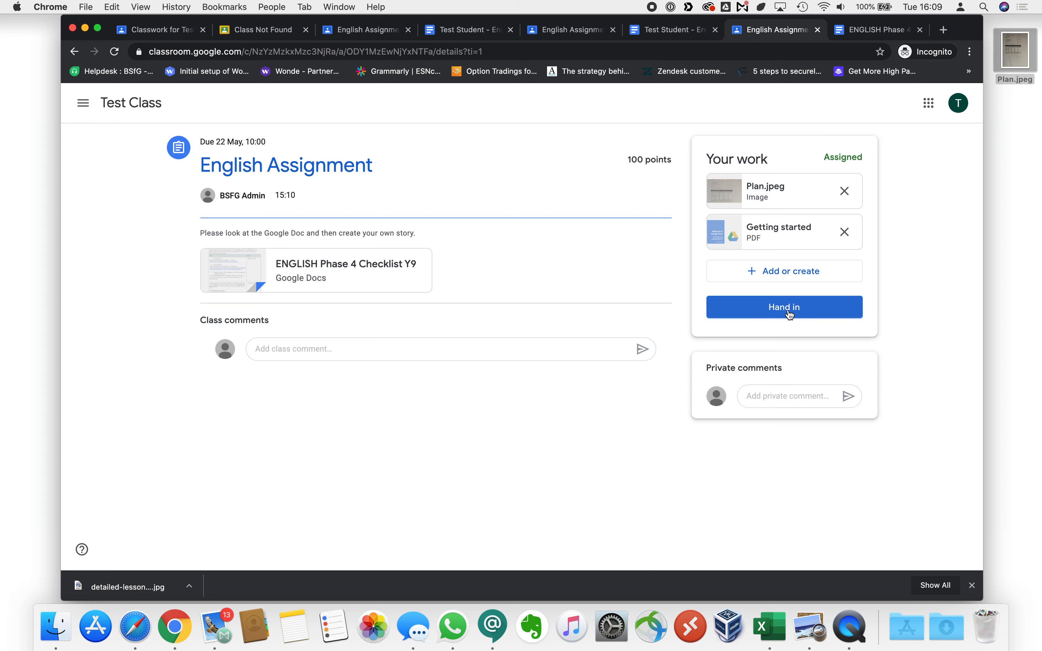
Step: Hand in the English Assignment with Plan.jpeg and the Getting started PDF attached
click(784, 307)
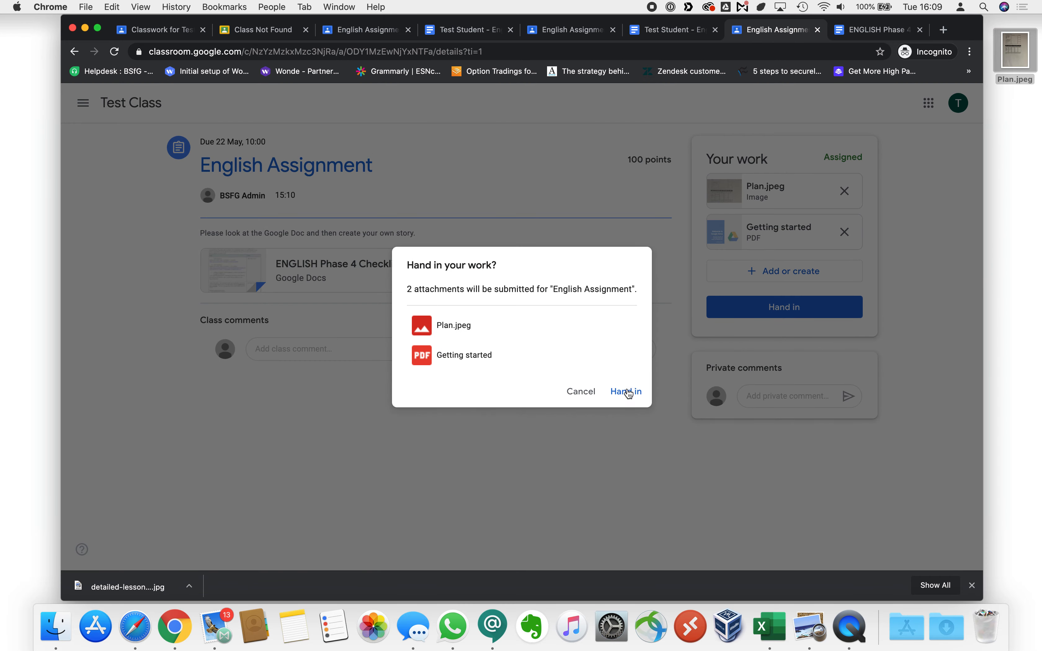
click(625, 392)
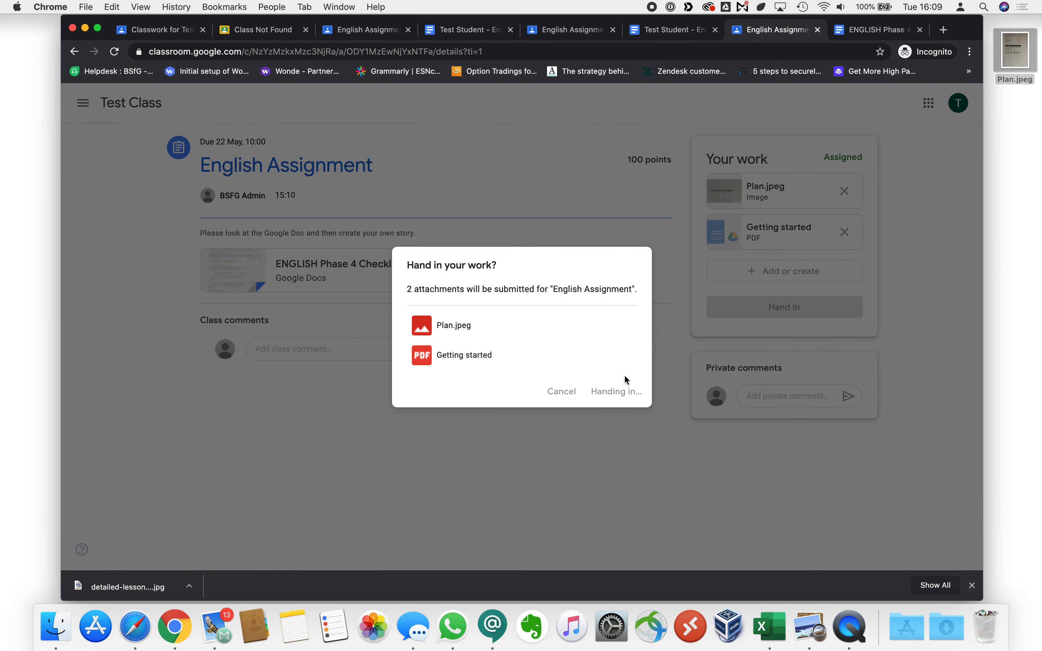
mouse_move(774, 195)
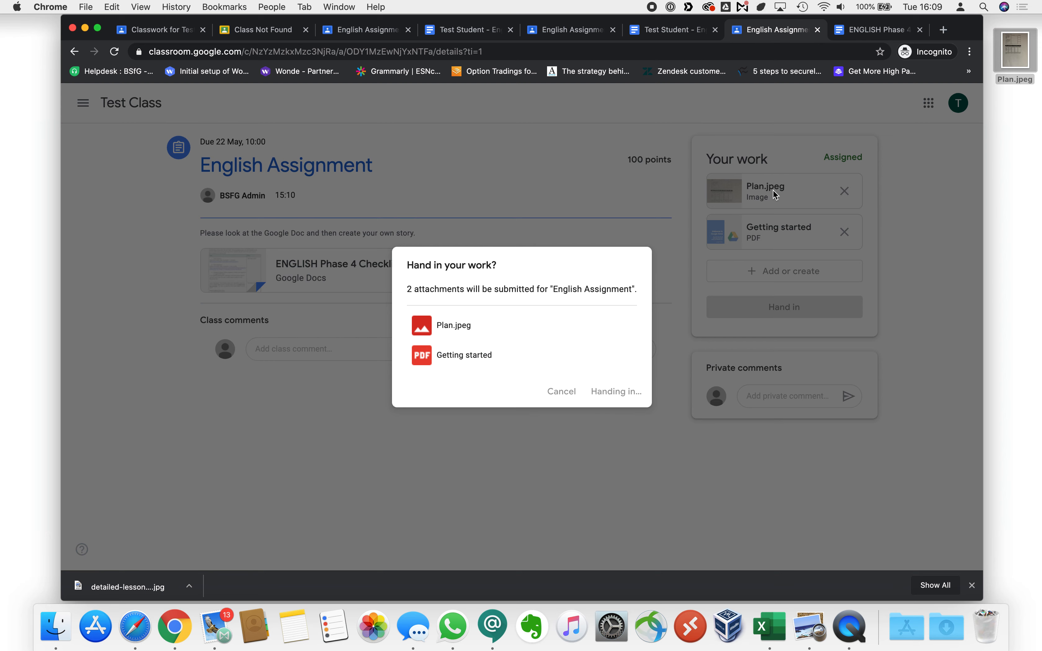
click(615, 392)
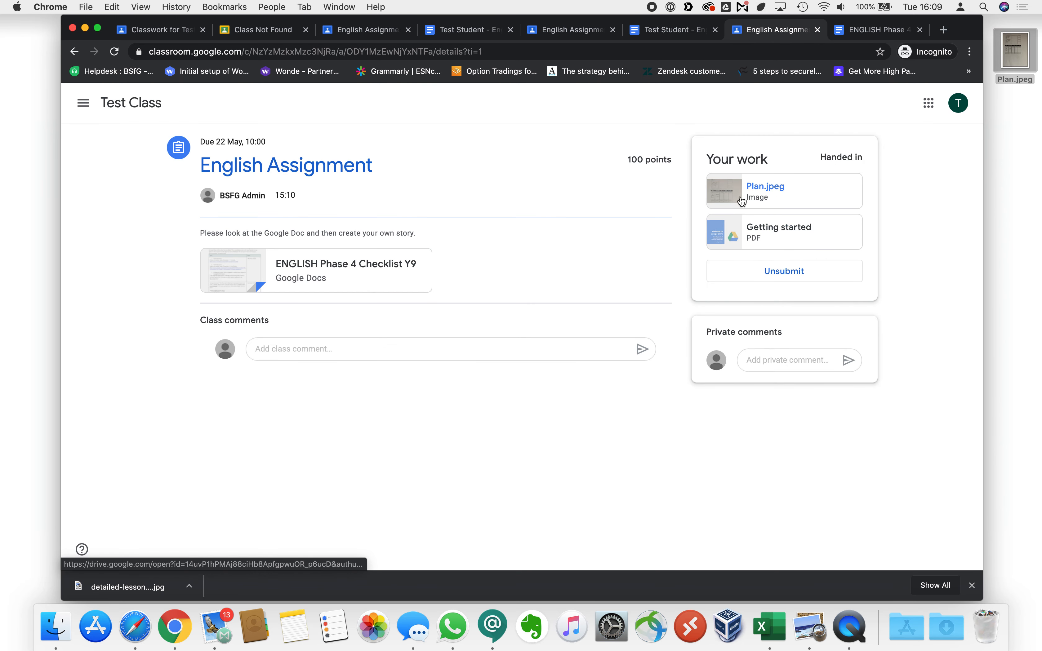